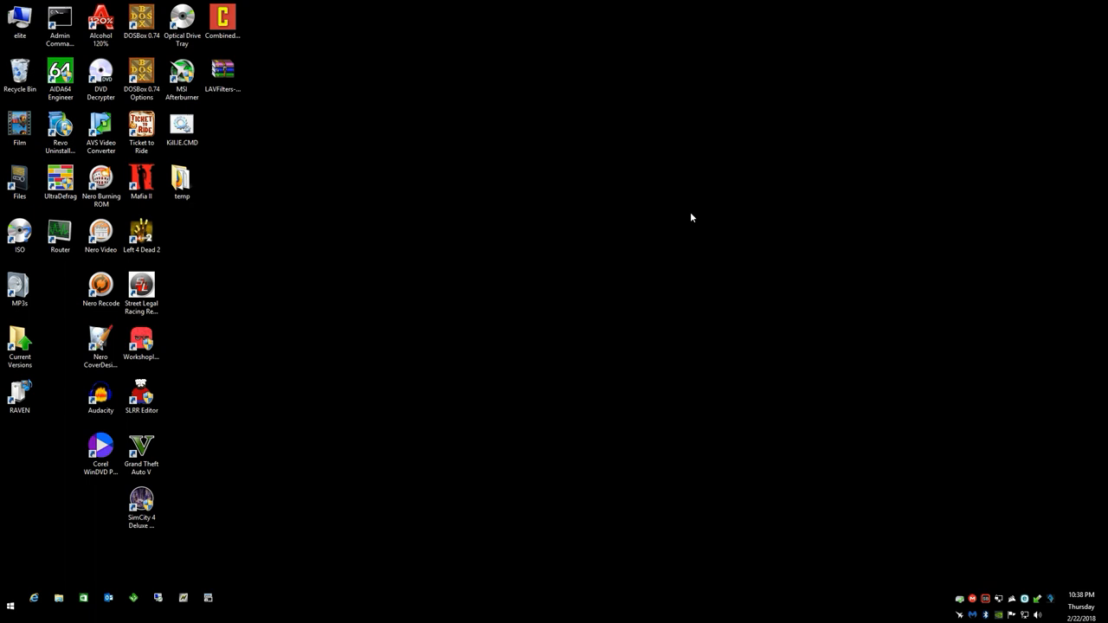
{"action": "mouse_move", "coordinate": [509, 86]}
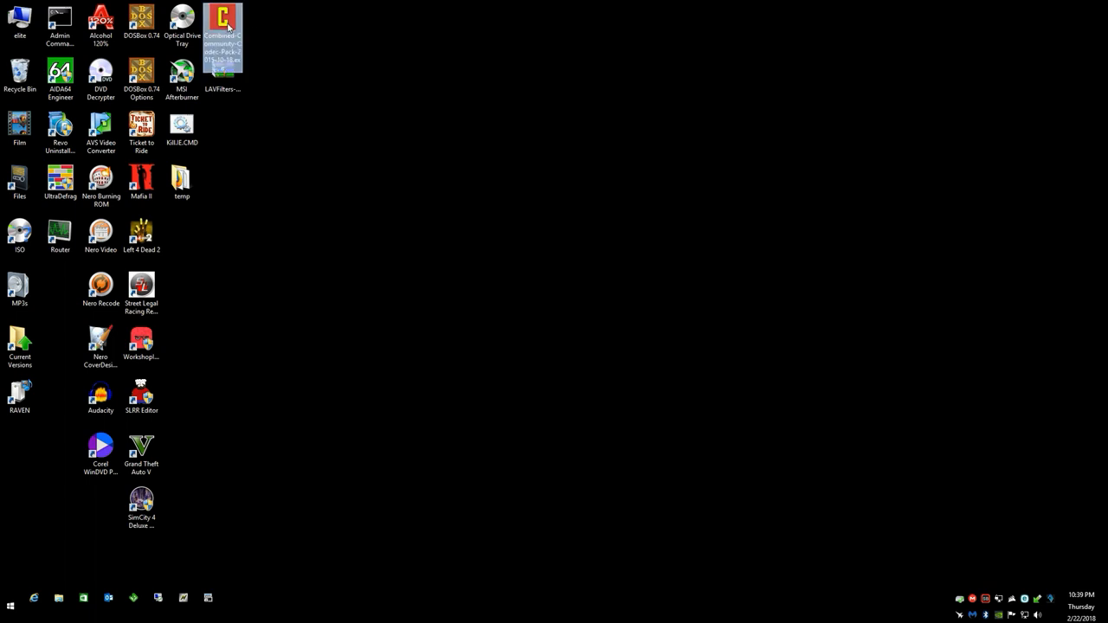
Install the Combined Community Codec Pack with default folder, all components, Start Menu folder and extra tasks.
{"action": "double_click", "coordinate": [222, 24]}
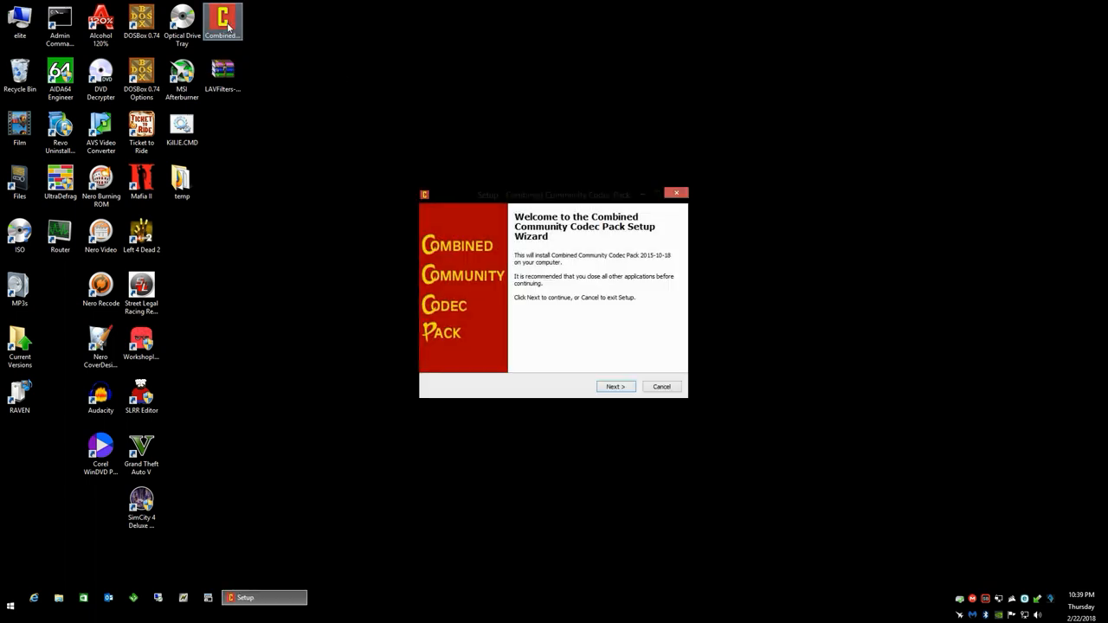
{"action": "left_click", "coordinate": [614, 388]}
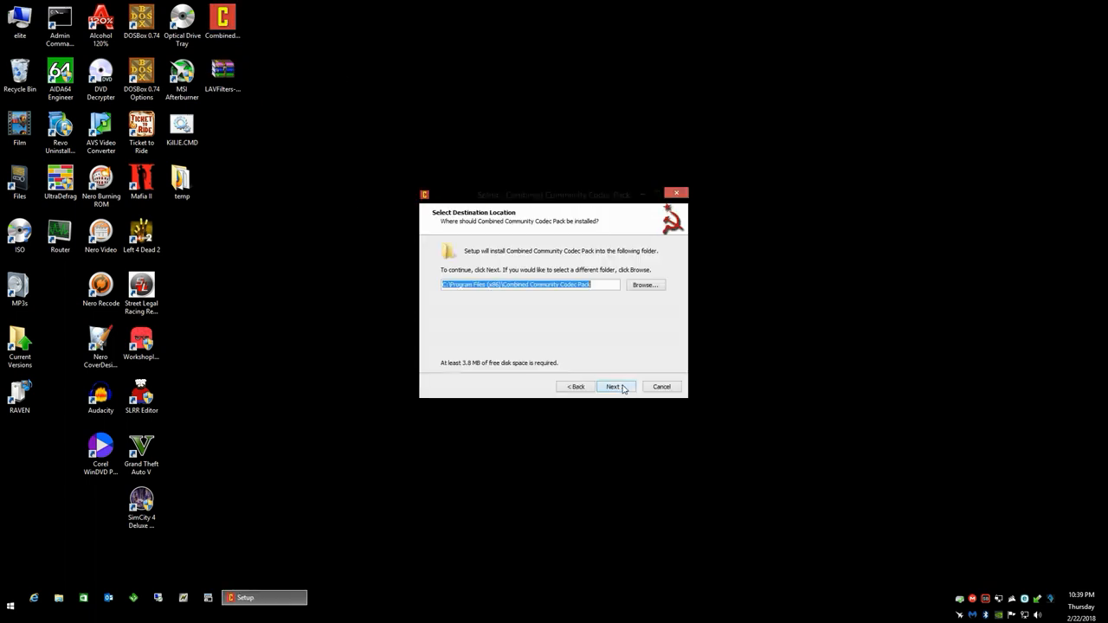
{"action": "left_click", "coordinate": [615, 386]}
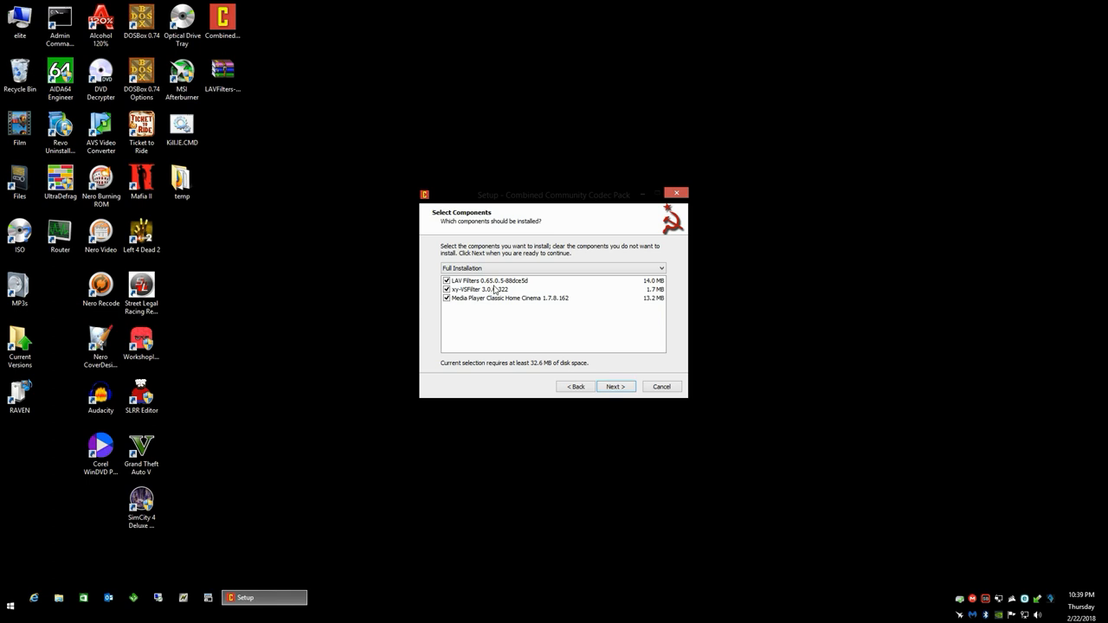
{"action": "mouse_move", "coordinate": [475, 305]}
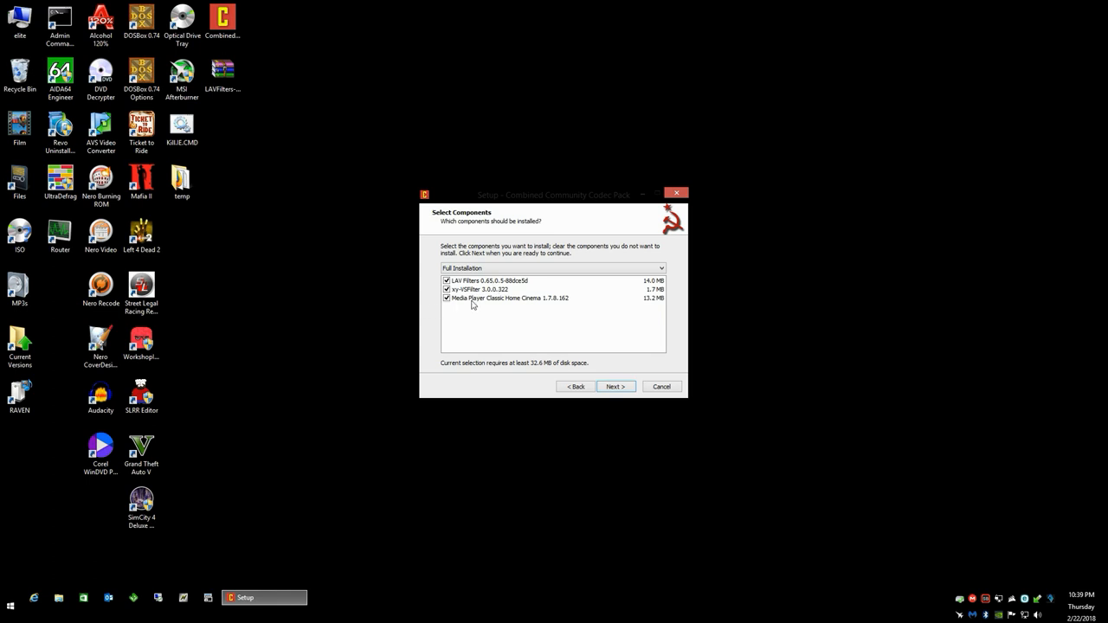
{"action": "mouse_move", "coordinate": [473, 310]}
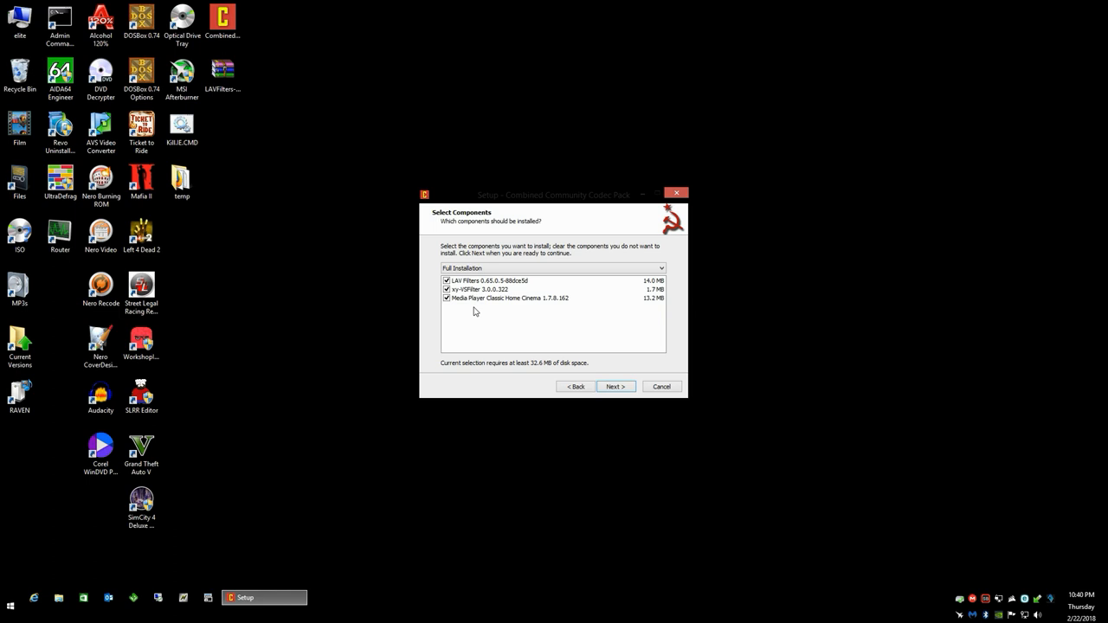
{"action": "mouse_move", "coordinate": [516, 301]}
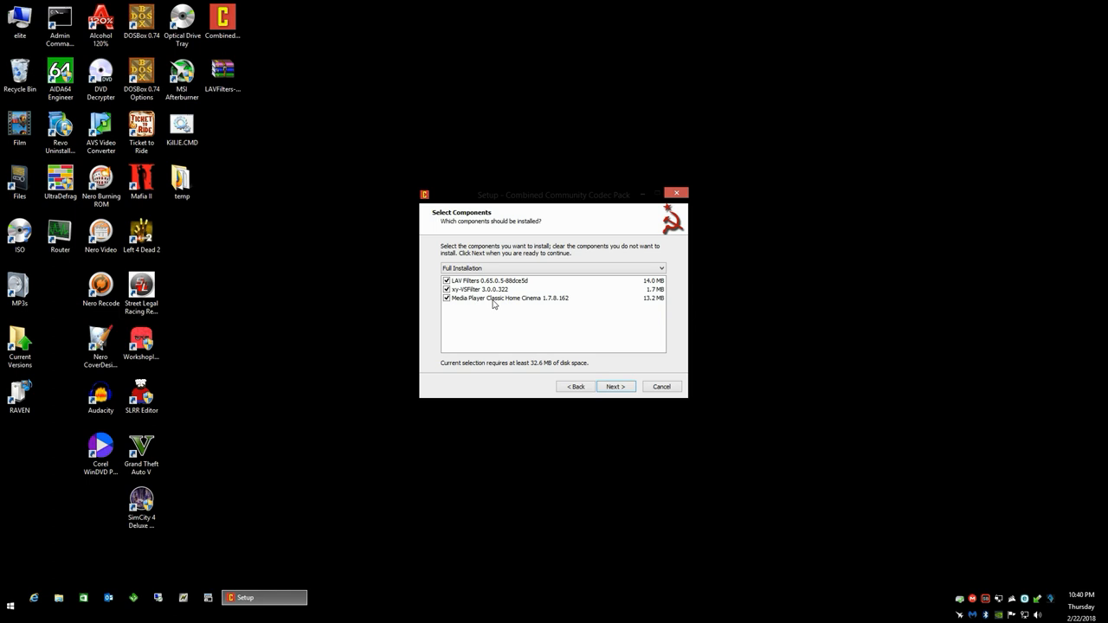
{"action": "mouse_move", "coordinate": [595, 379]}
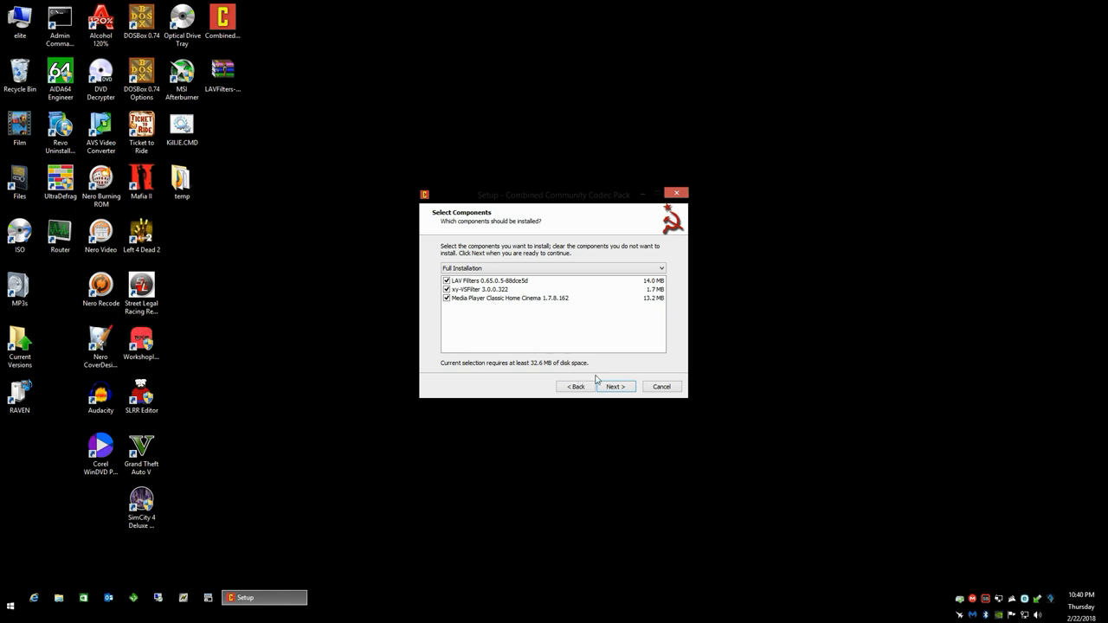
{"action": "left_click", "coordinate": [612, 386]}
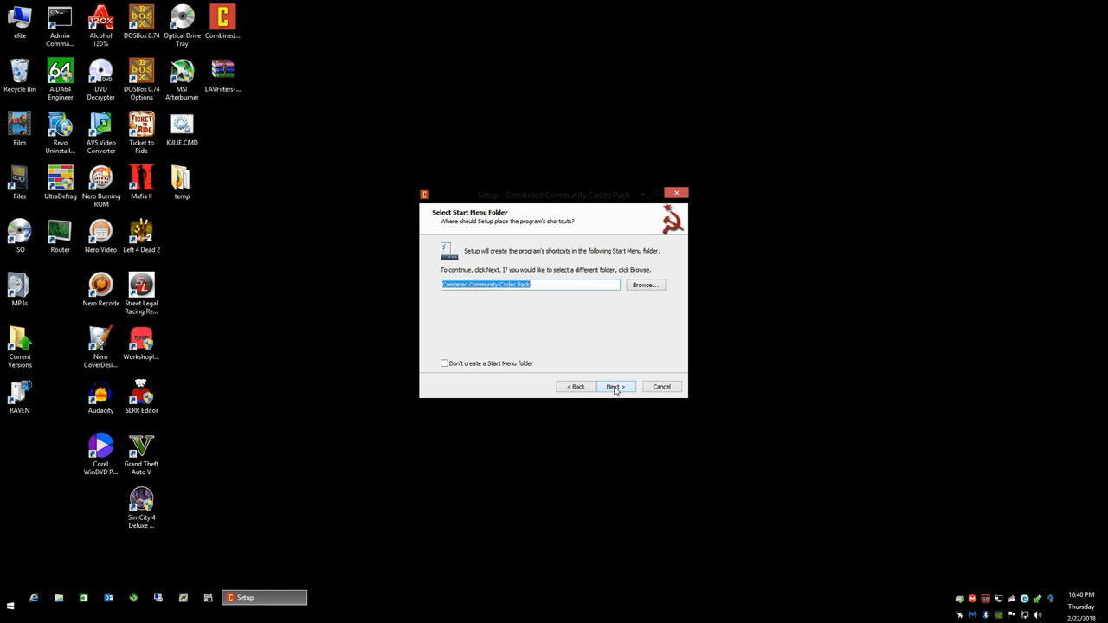
{"action": "left_click", "coordinate": [615, 386]}
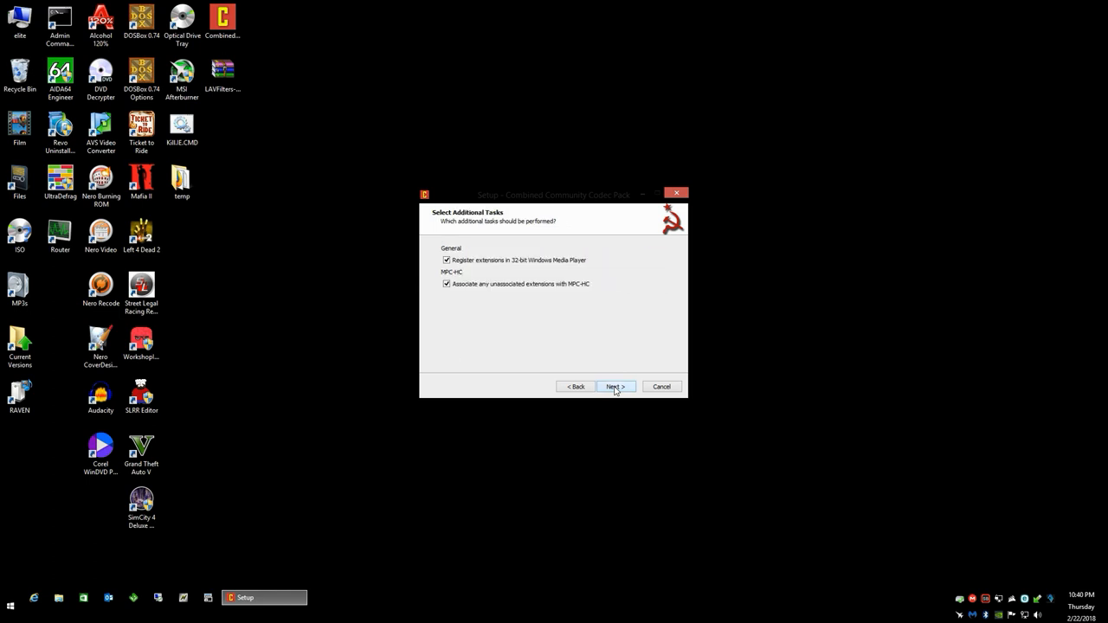
{"action": "left_click", "coordinate": [615, 386]}
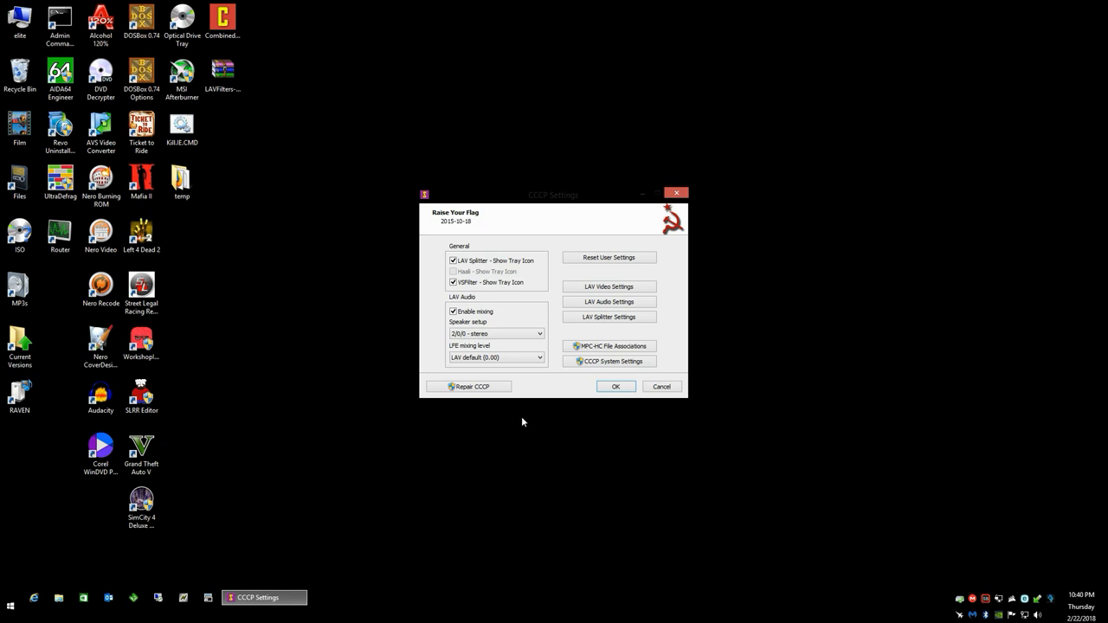
{"action": "mouse_move", "coordinate": [595, 183]}
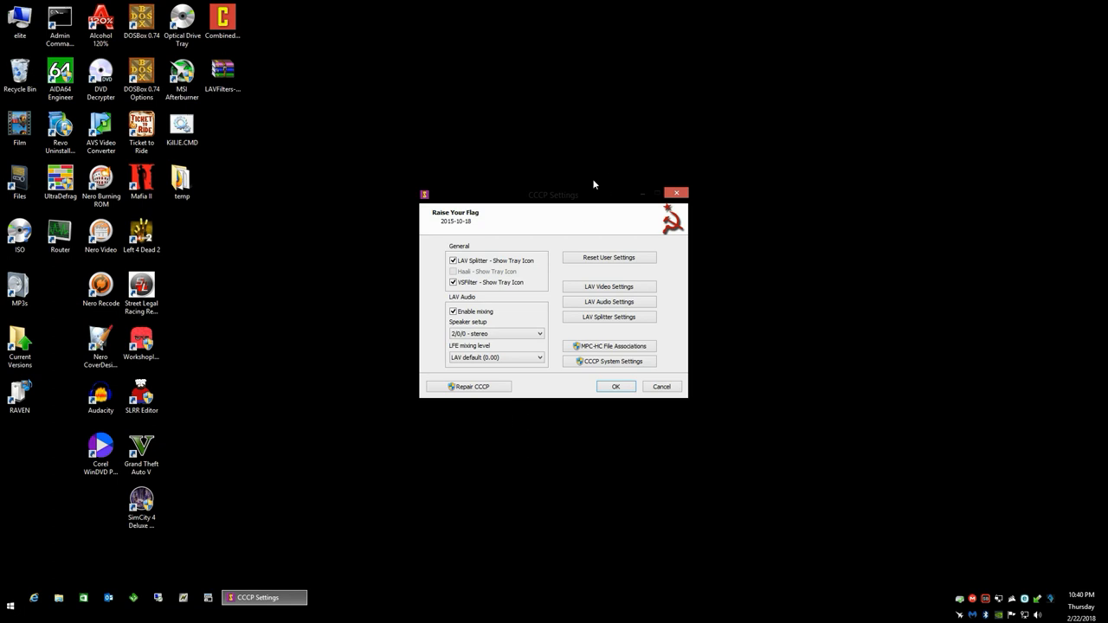
{"action": "mouse_move", "coordinate": [578, 215]}
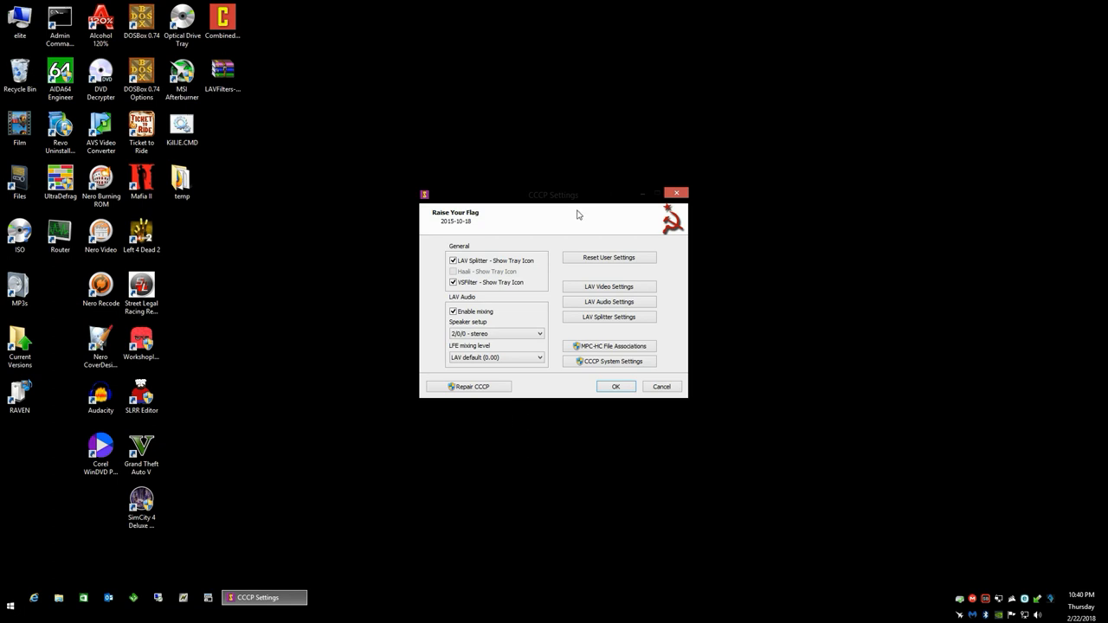
{"action": "mouse_move", "coordinate": [547, 260]}
{"action": "type", "text": "cccp"}
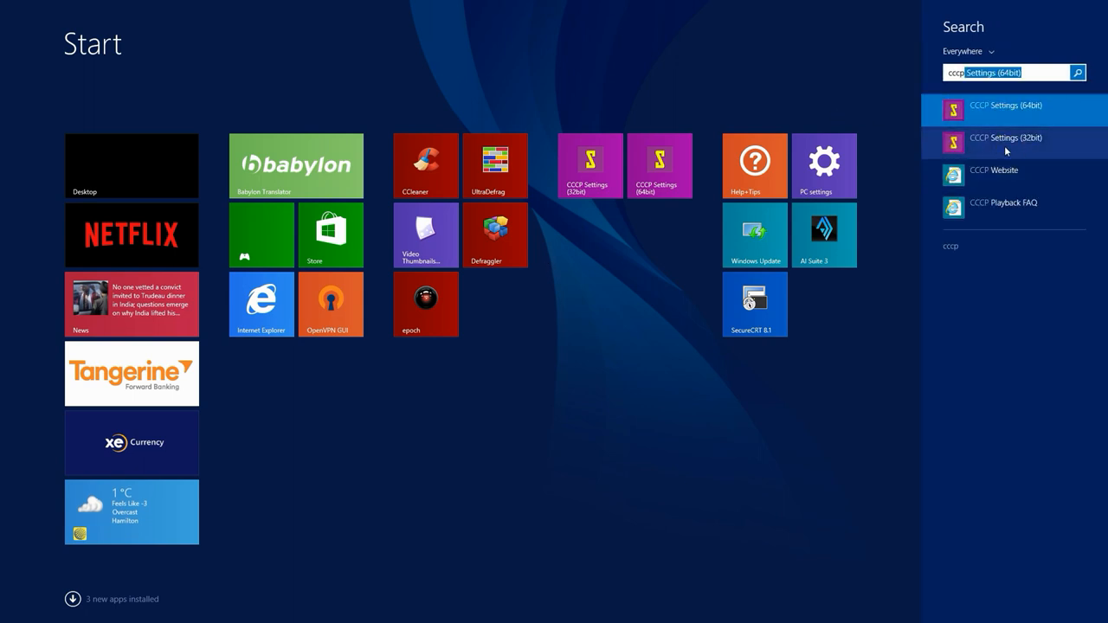
{"action": "mouse_move", "coordinate": [1066, 145]}
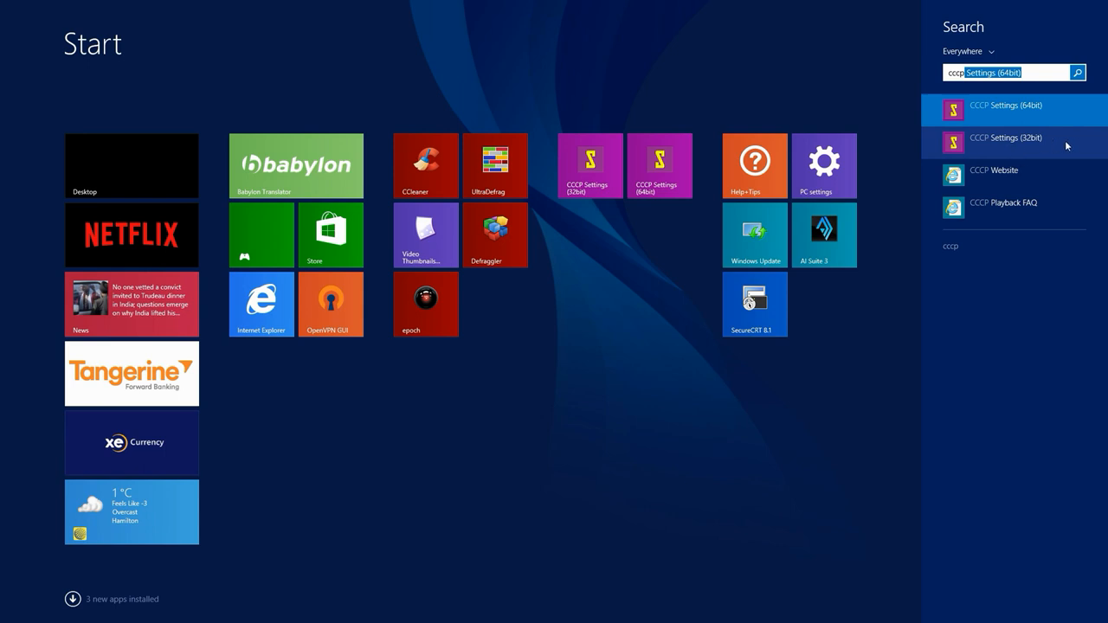
{"action": "mouse_move", "coordinate": [1008, 142]}
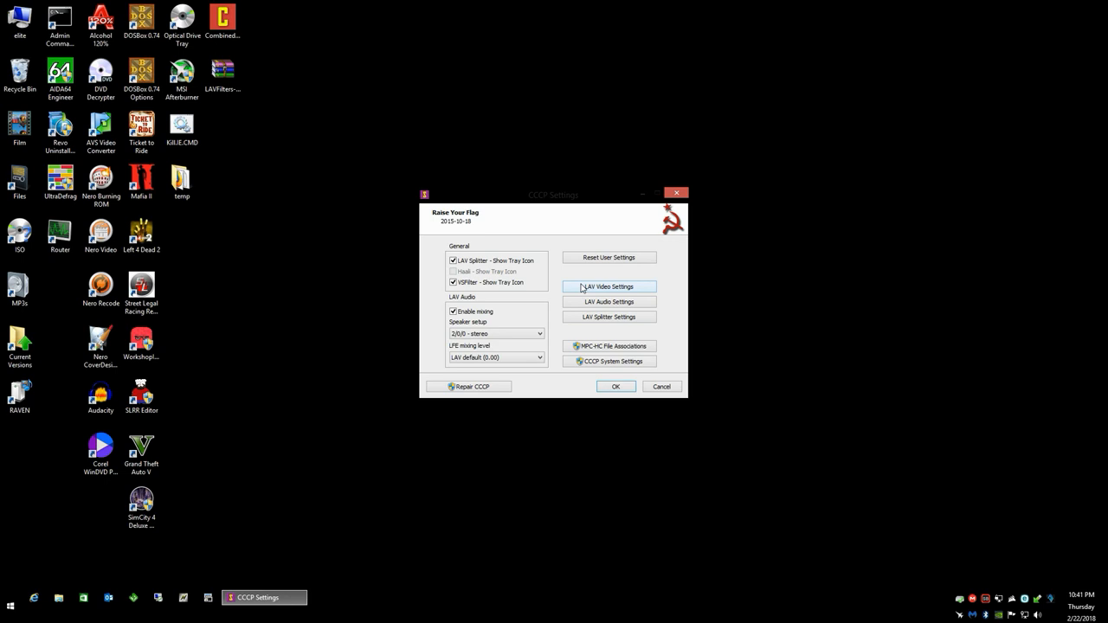
{"action": "mouse_move", "coordinate": [621, 291]}
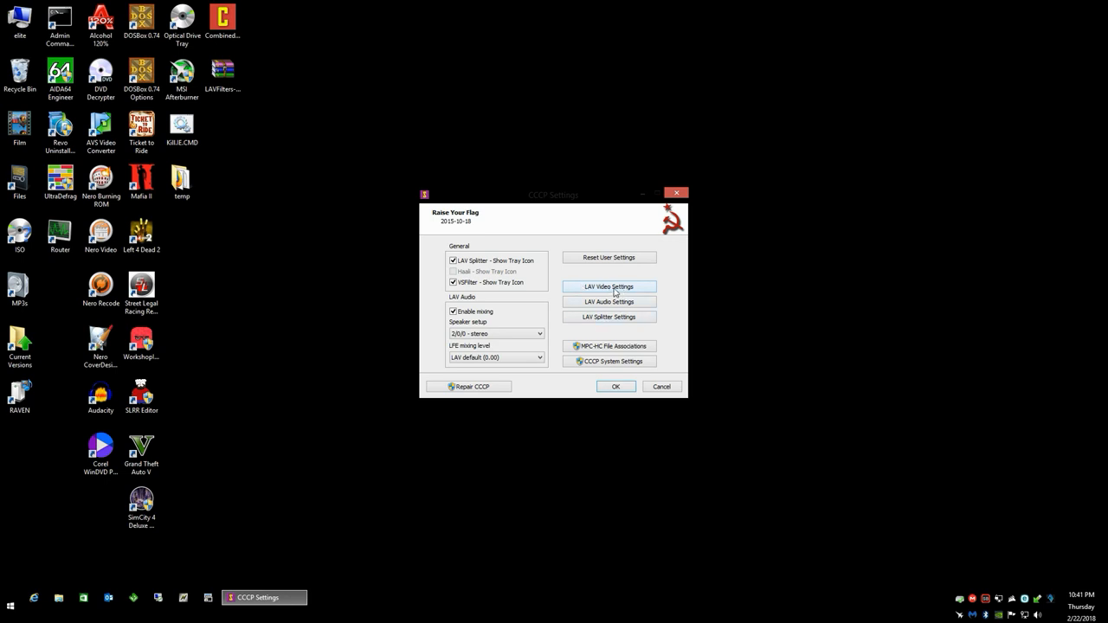
View the LAV Video Decoder version in its properties, cancel out, and close CCCP Settings.
{"action": "left_click", "coordinate": [609, 287]}
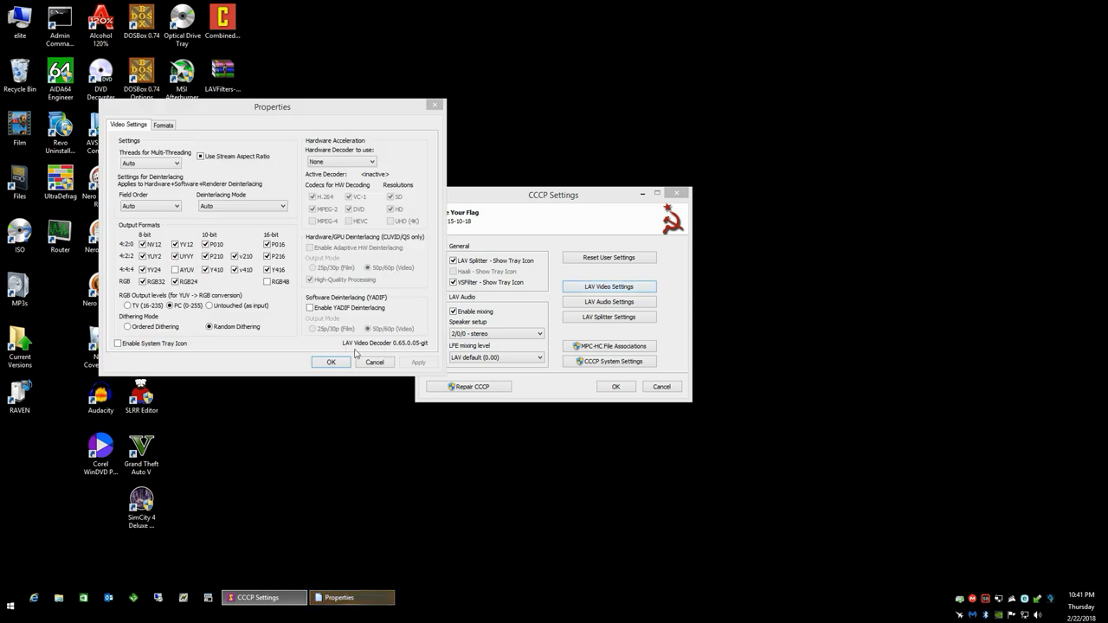
{"action": "mouse_move", "coordinate": [401, 353]}
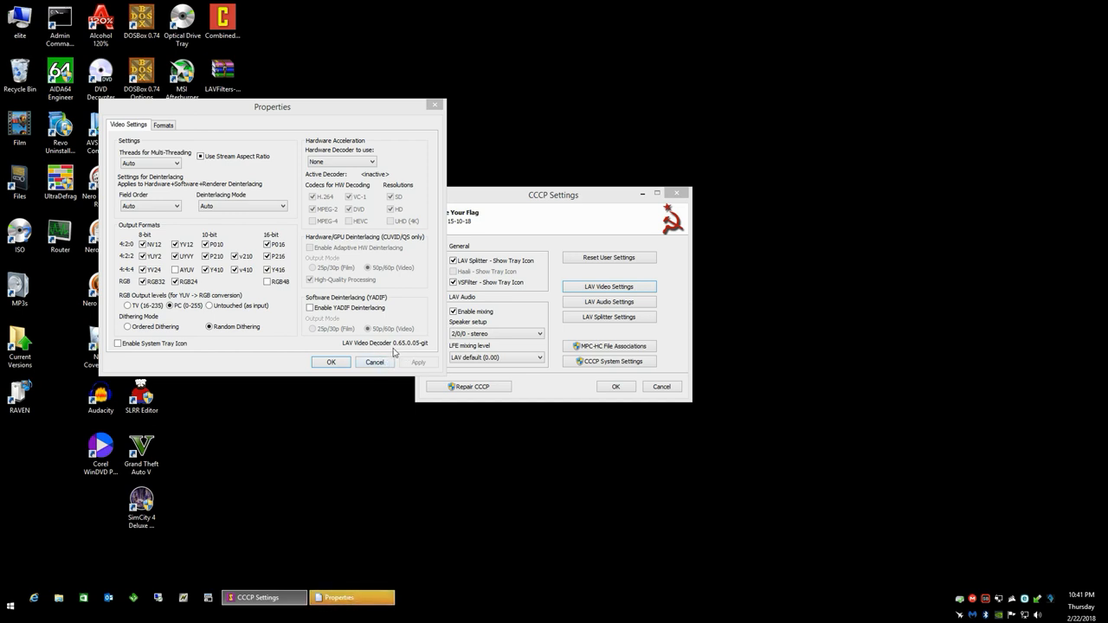
{"action": "mouse_move", "coordinate": [401, 351]}
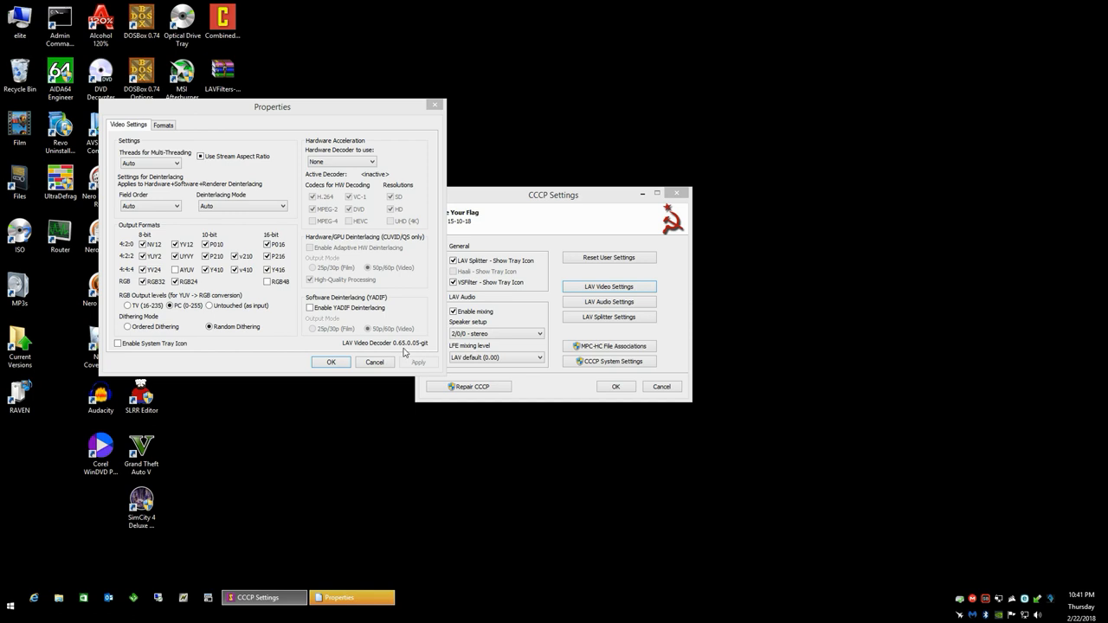
{"action": "left_click", "coordinate": [374, 362]}
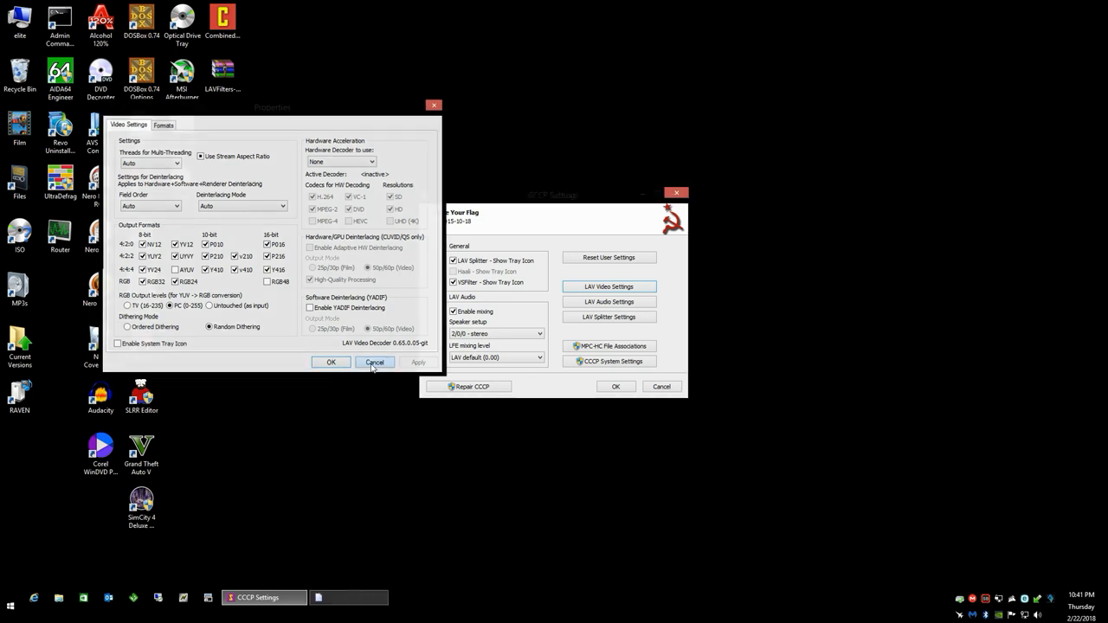
{"action": "left_click", "coordinate": [374, 362]}
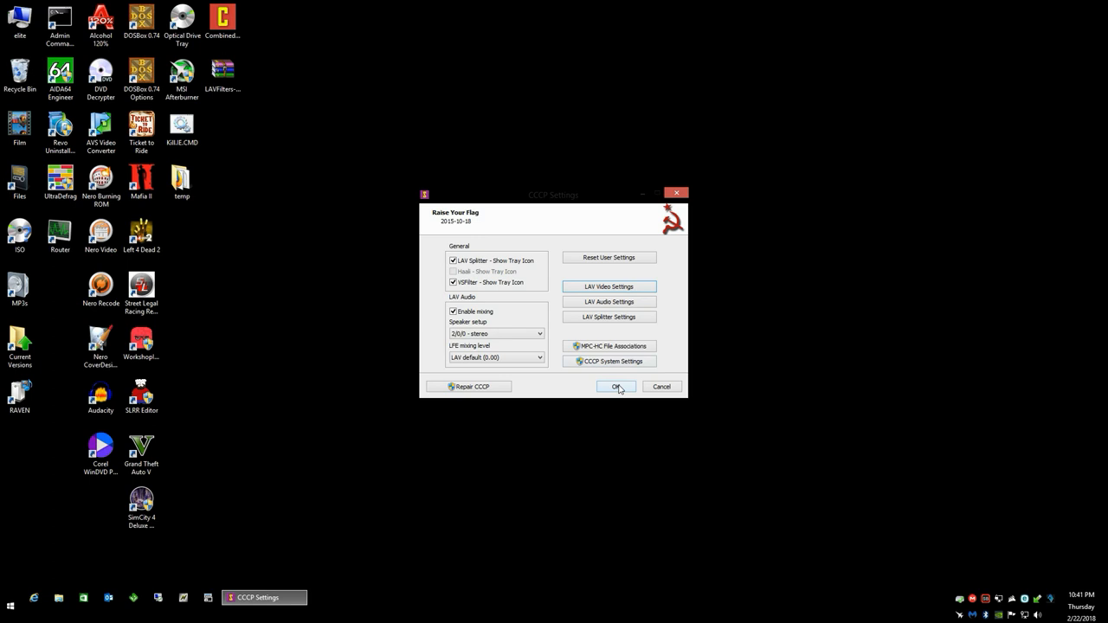
{"action": "left_click", "coordinate": [616, 387]}
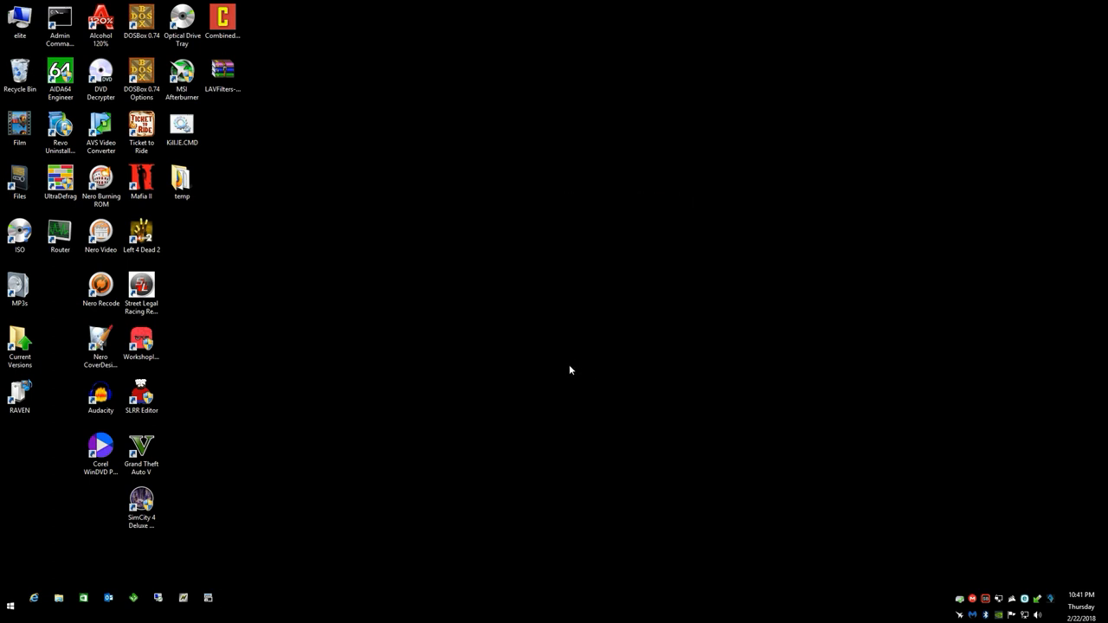
{"action": "mouse_move", "coordinate": [423, 324]}
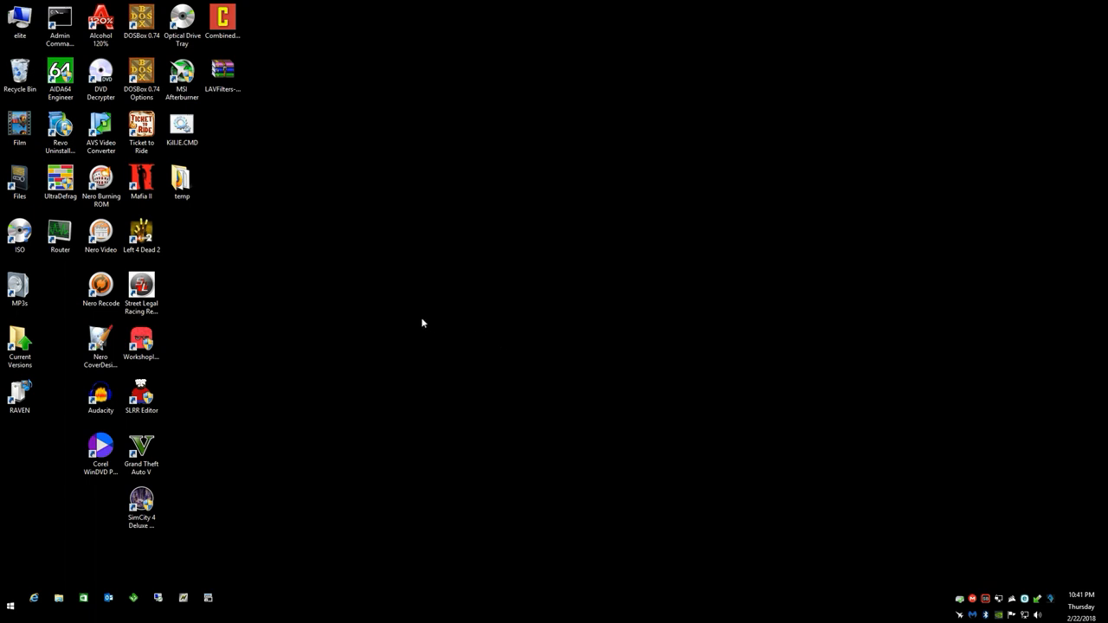
Show the context menu for the LAVFilters archive on the desktop.
{"action": "left_click", "coordinate": [221, 78]}
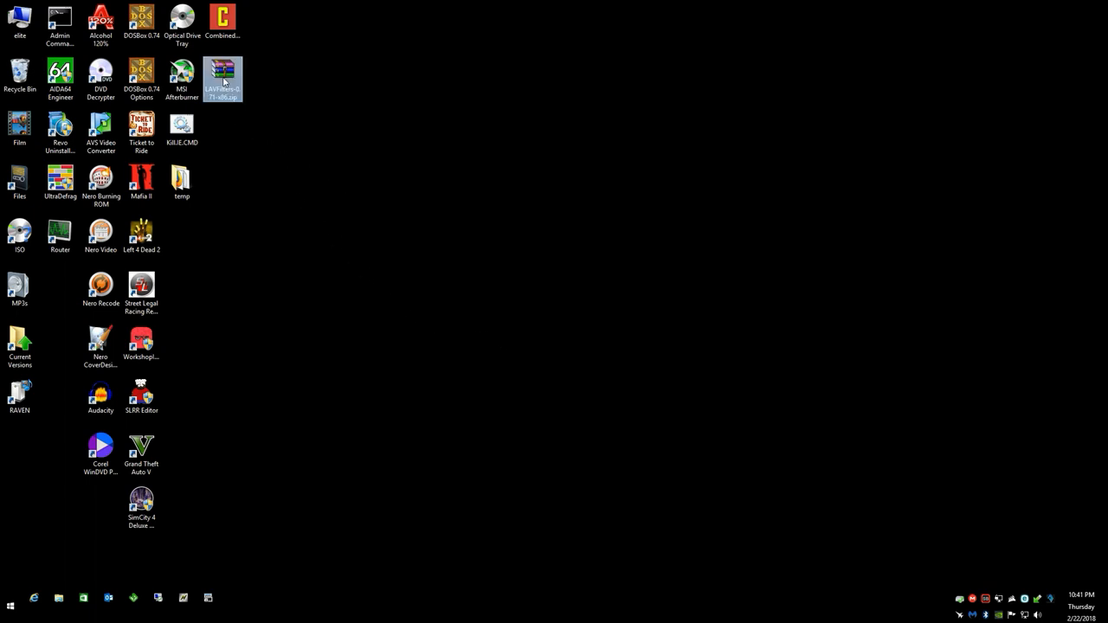
{"action": "mouse_move", "coordinate": [222, 80]}
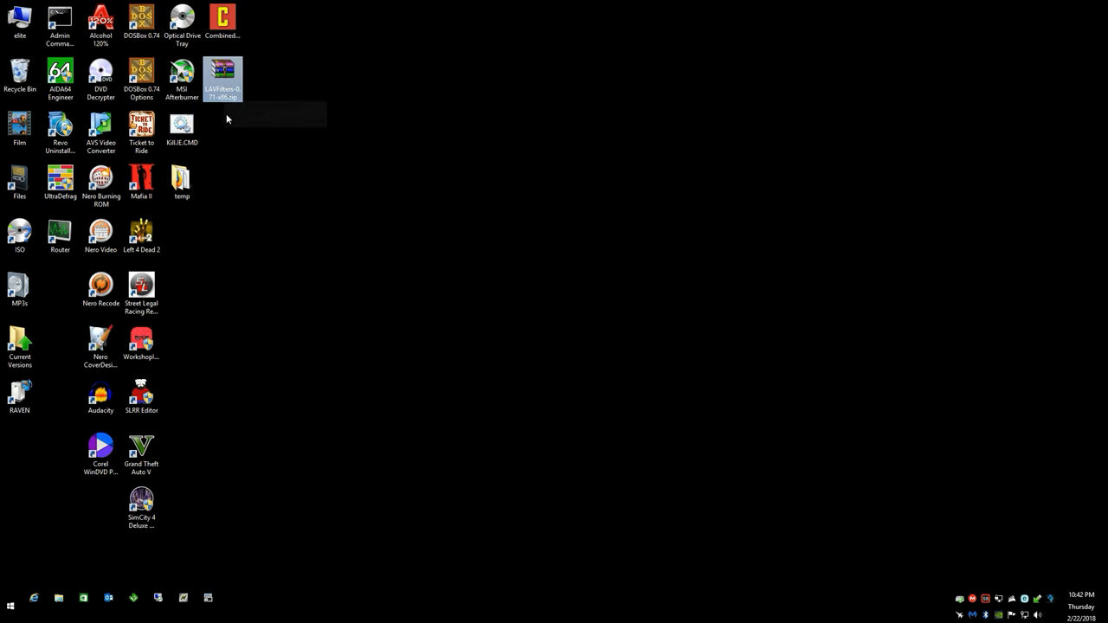
{"action": "right_click", "coordinate": [222, 78]}
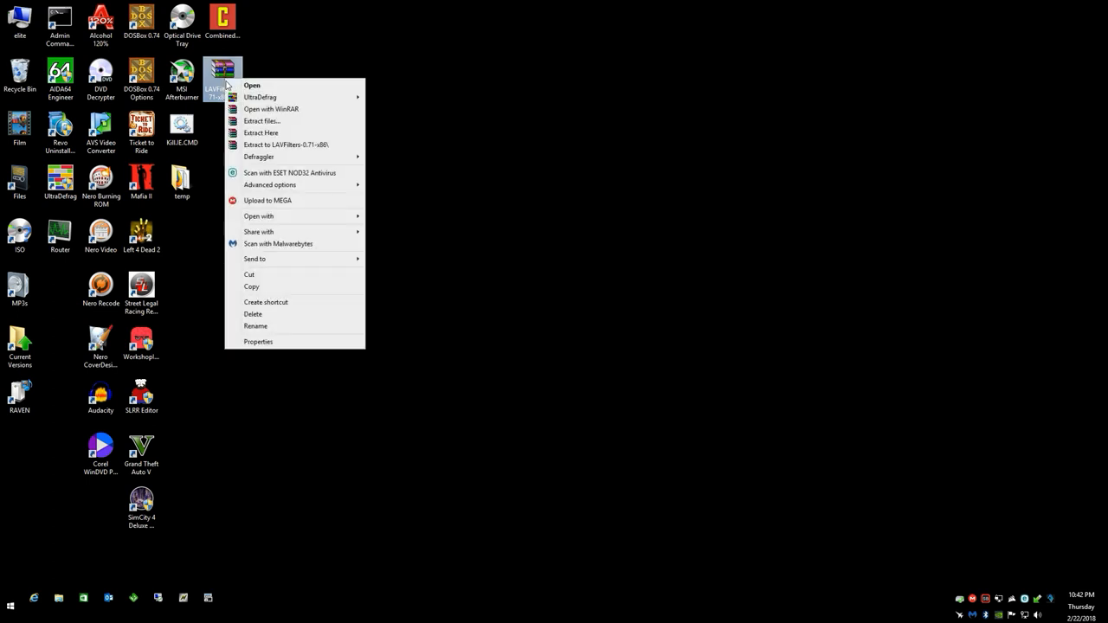
{"action": "mouse_move", "coordinate": [285, 145]}
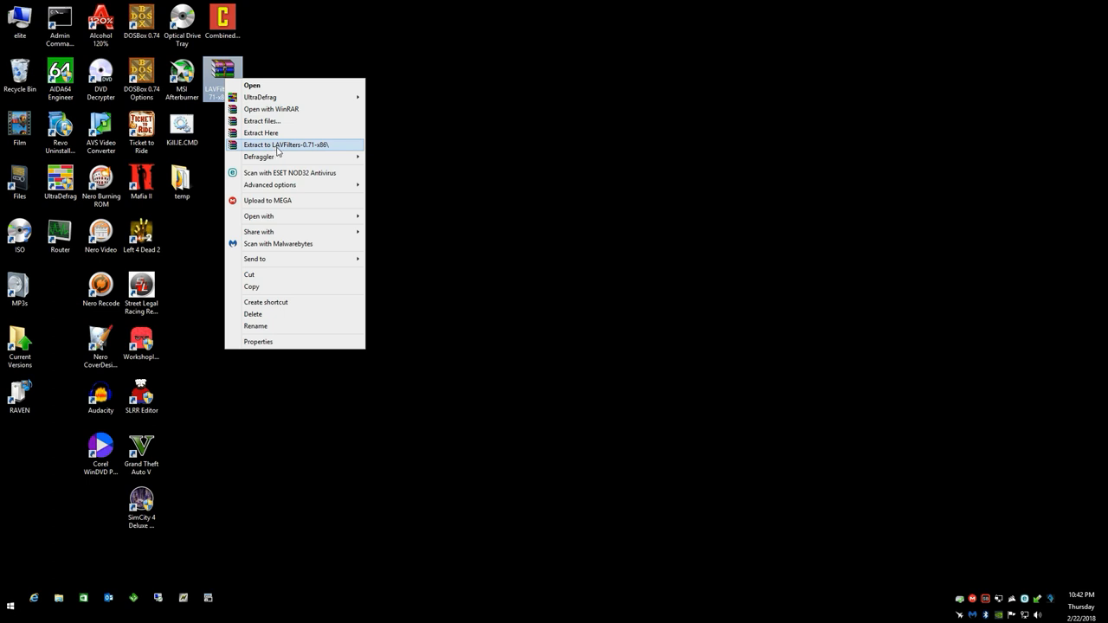
Extract LAVFilters-0.71-x86 into its own desktop folder with WinRAR and select that folder.
{"action": "left_click", "coordinate": [286, 145]}
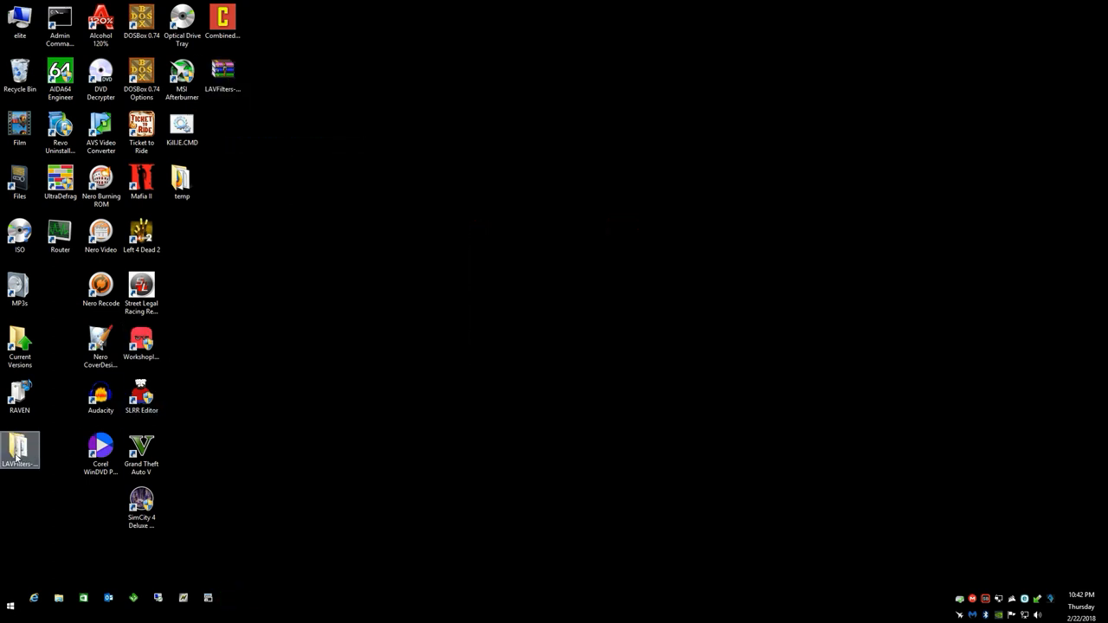
{"action": "left_click_drag", "start_coordinate": [19, 448], "coordinate": [222, 128]}
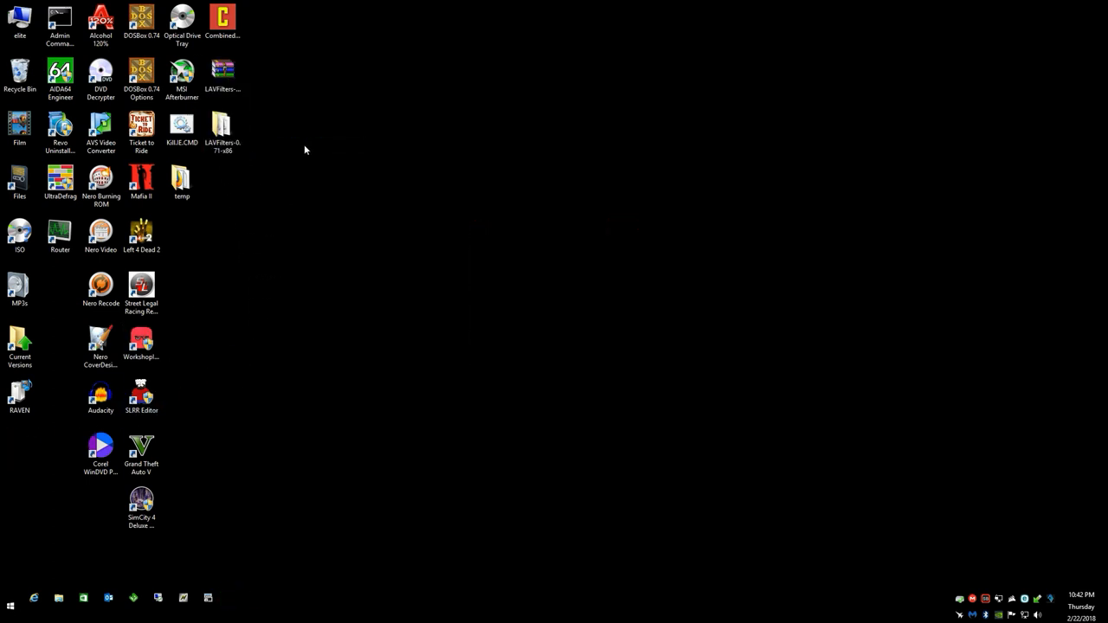
{"action": "mouse_move", "coordinate": [345, 66]}
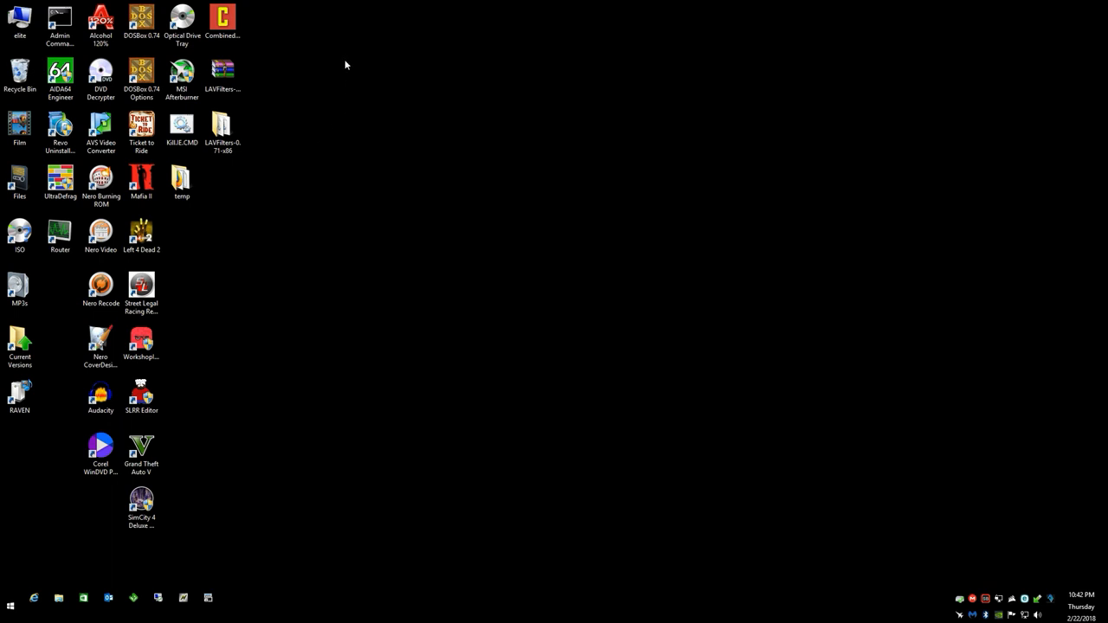
{"action": "mouse_move", "coordinate": [301, 100]}
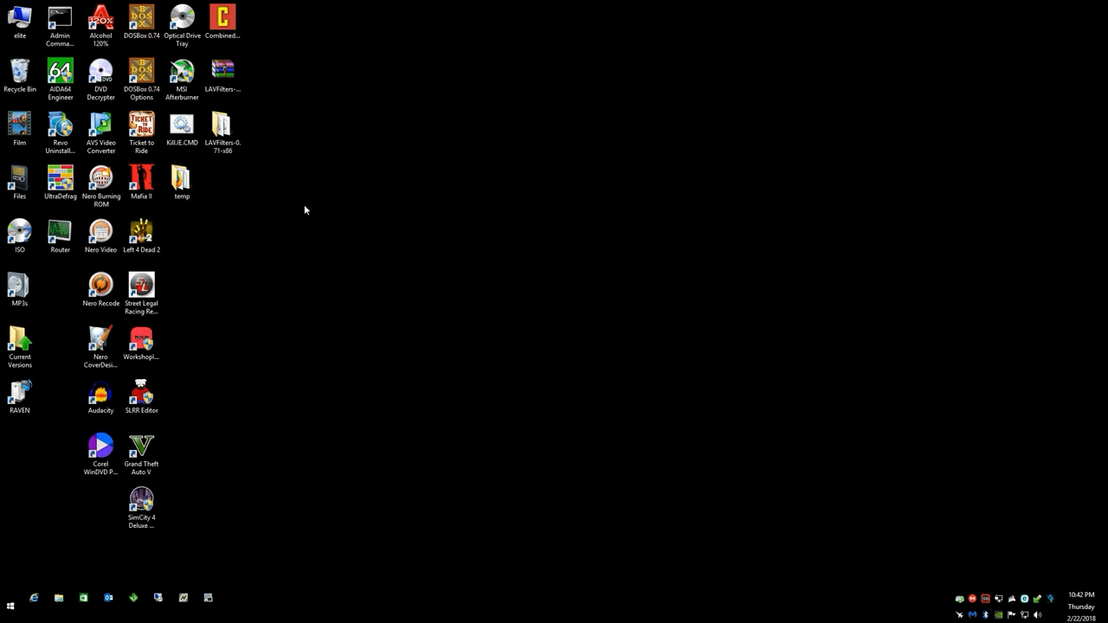
{"action": "left_click", "coordinate": [222, 130]}
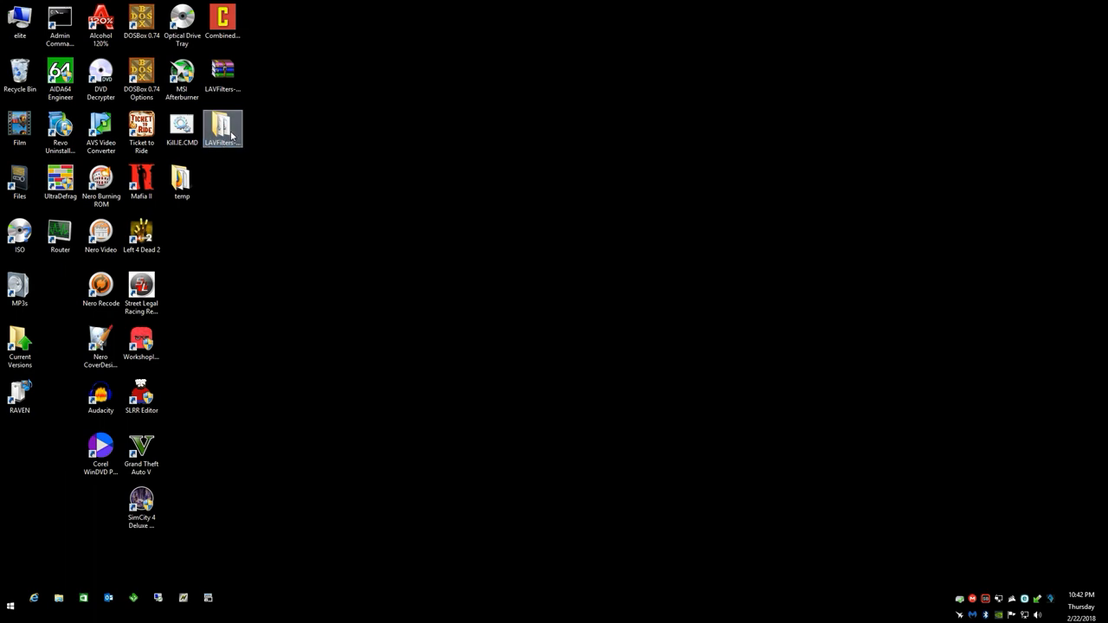
Copy the three uninstall scripts from the extracted folder and browse into Program Files (x86)\Combined Community Codec Pack.
{"action": "double_click", "coordinate": [221, 128]}
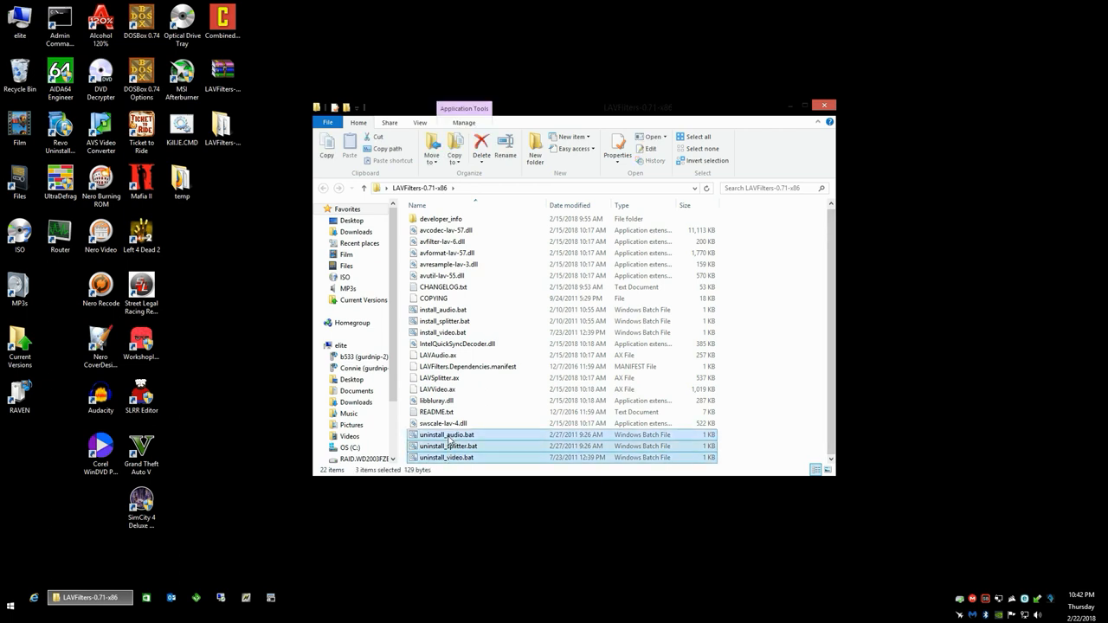
{"action": "right_click", "coordinate": [446, 434]}
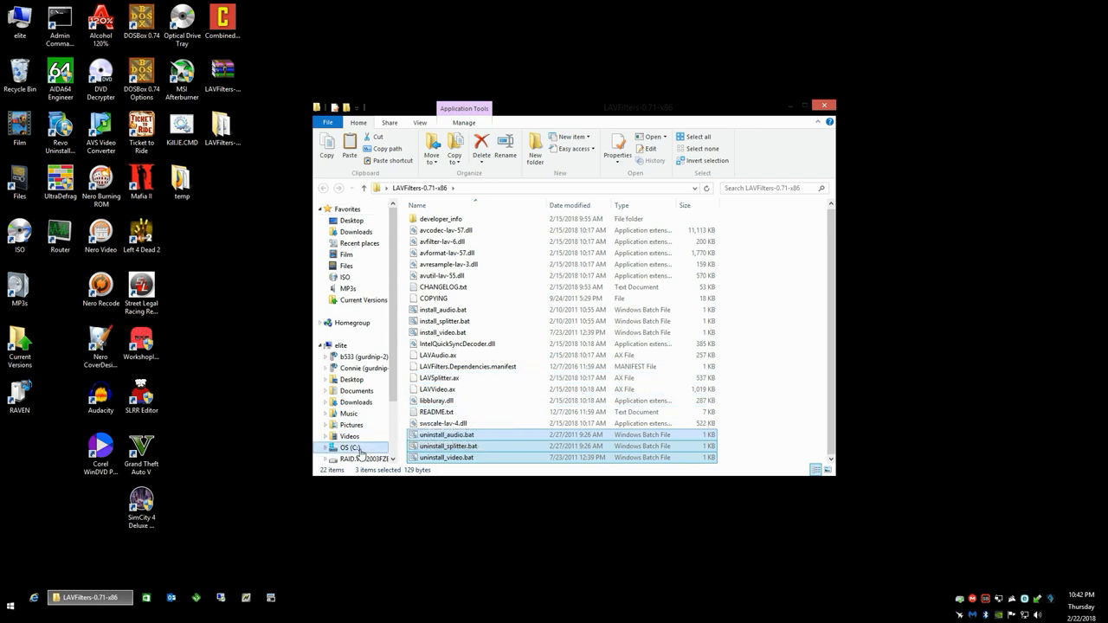
{"action": "left_click", "coordinate": [350, 447]}
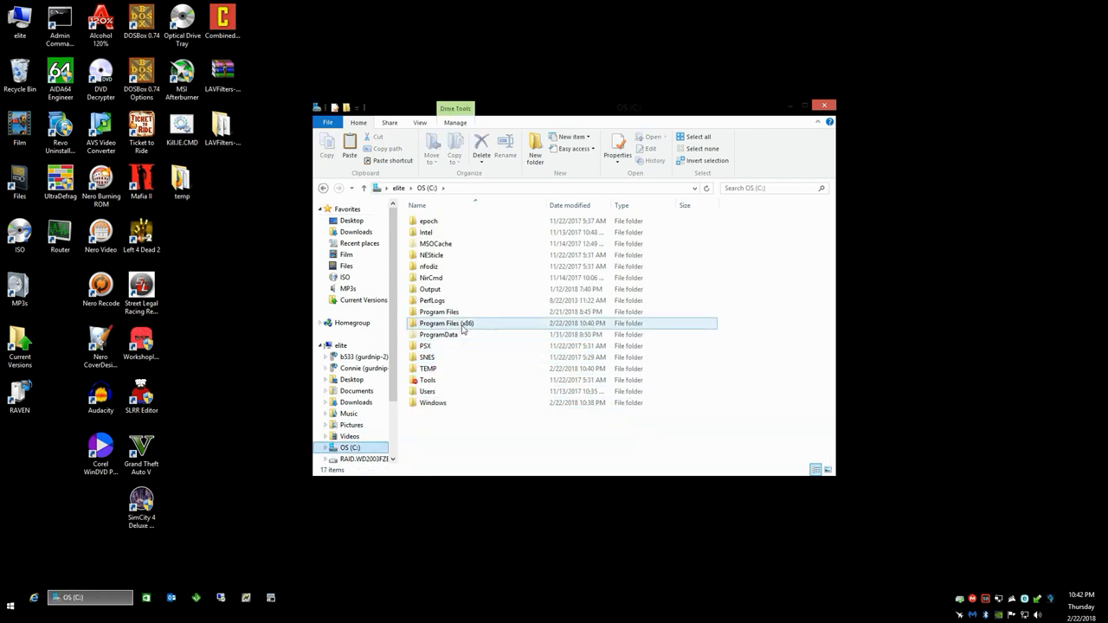
{"action": "double_click", "coordinate": [447, 324]}
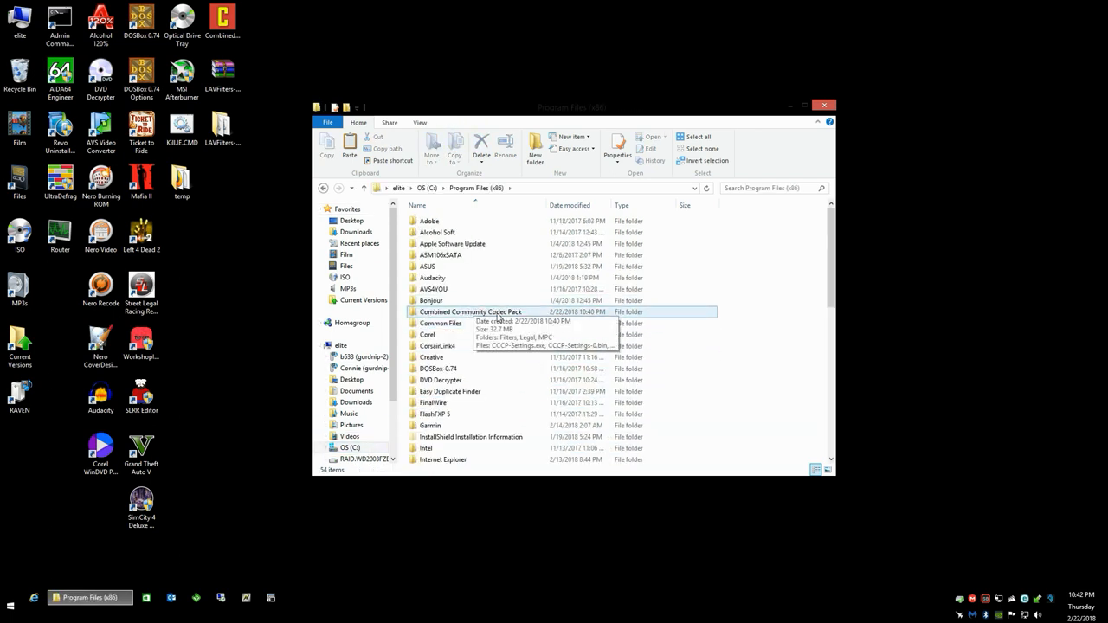
{"action": "double_click", "coordinate": [470, 312]}
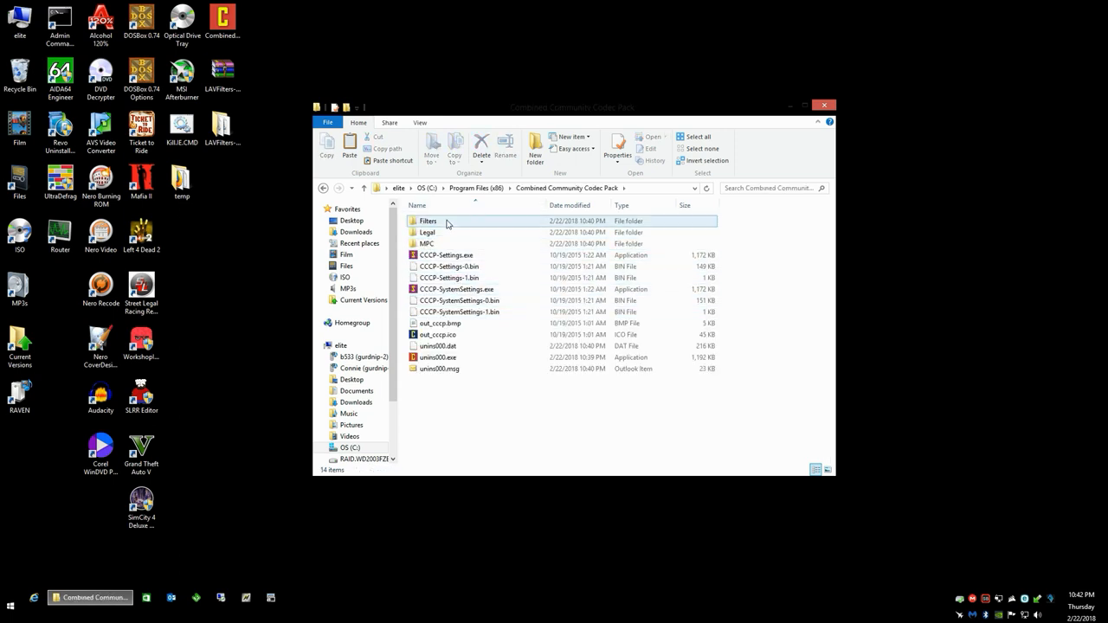
{"action": "mouse_move", "coordinate": [428, 222]}
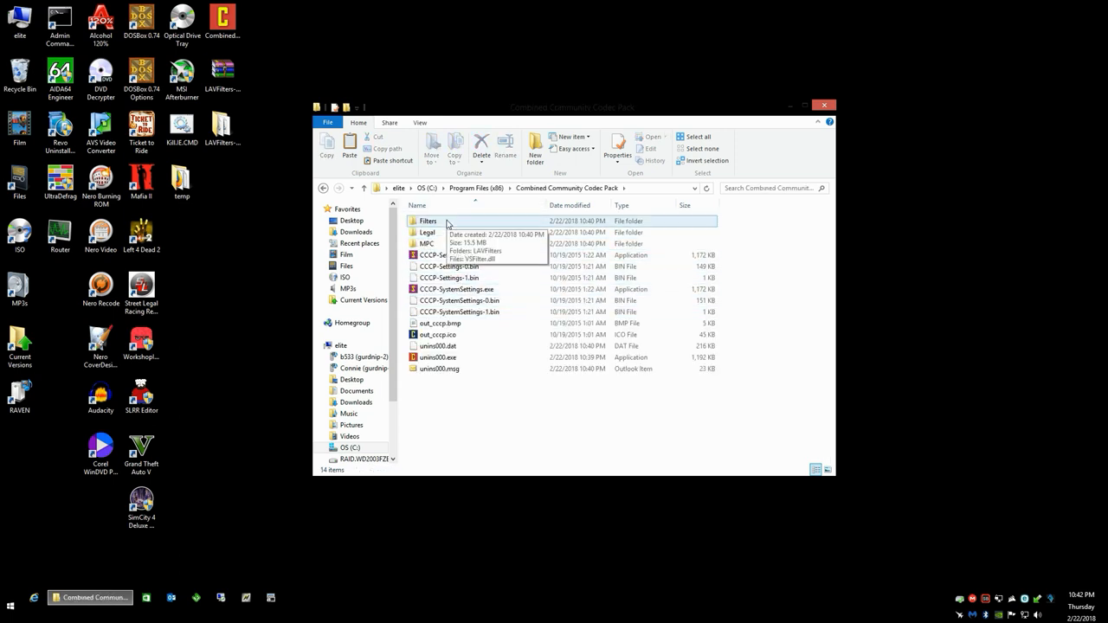
Paste the uninstall scripts into Filters\LAVFilters with administrator permission.
{"action": "double_click", "coordinate": [427, 221]}
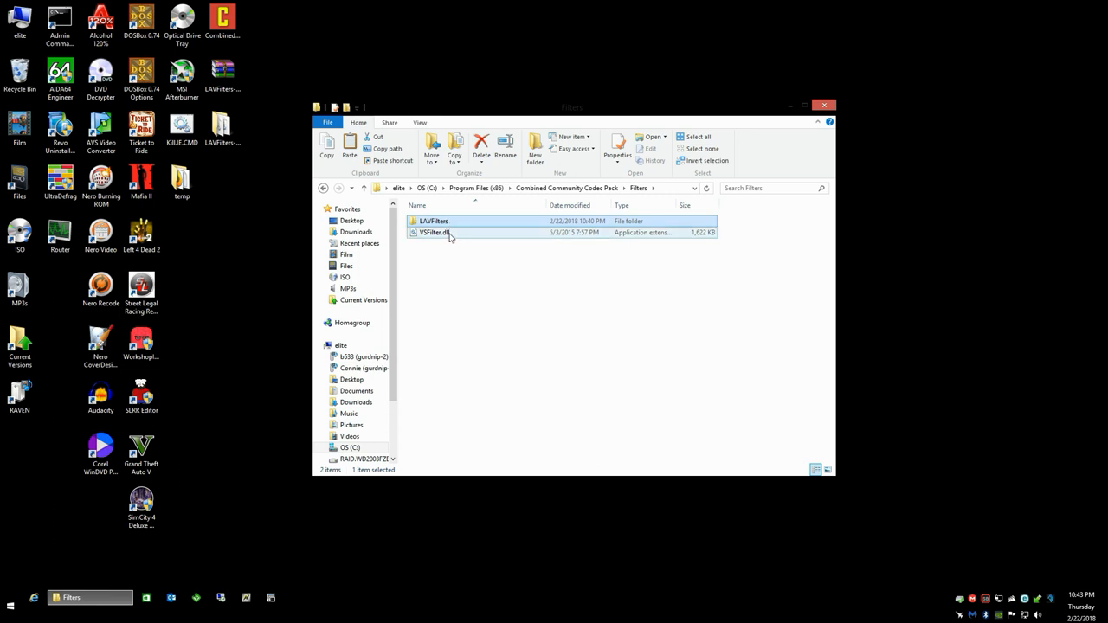
{"action": "double_click", "coordinate": [433, 222]}
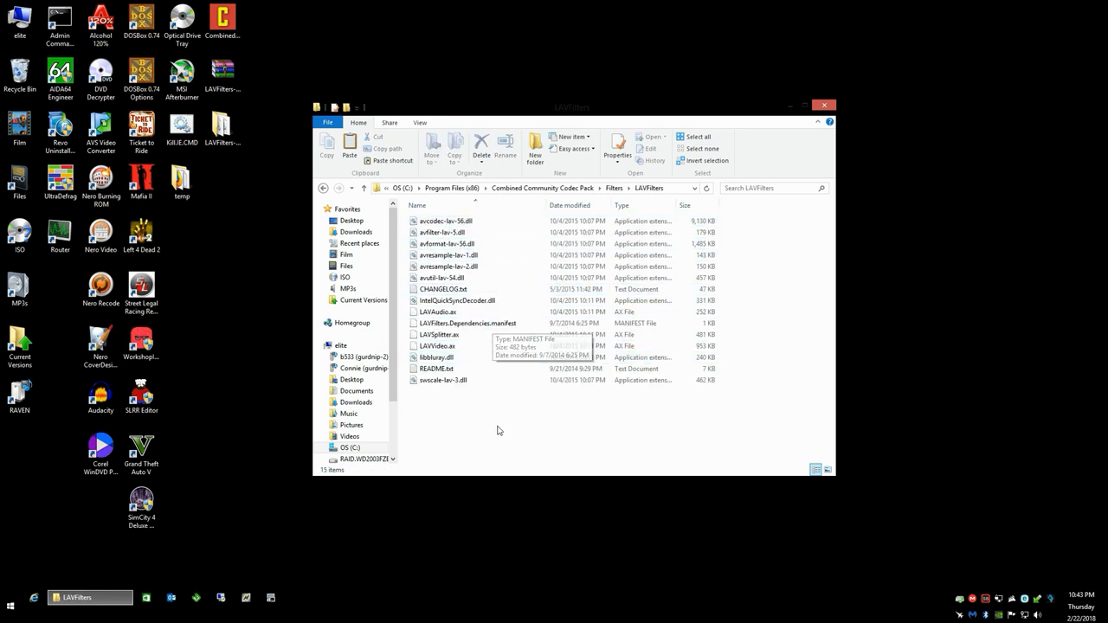
{"action": "right_click", "coordinate": [498, 429]}
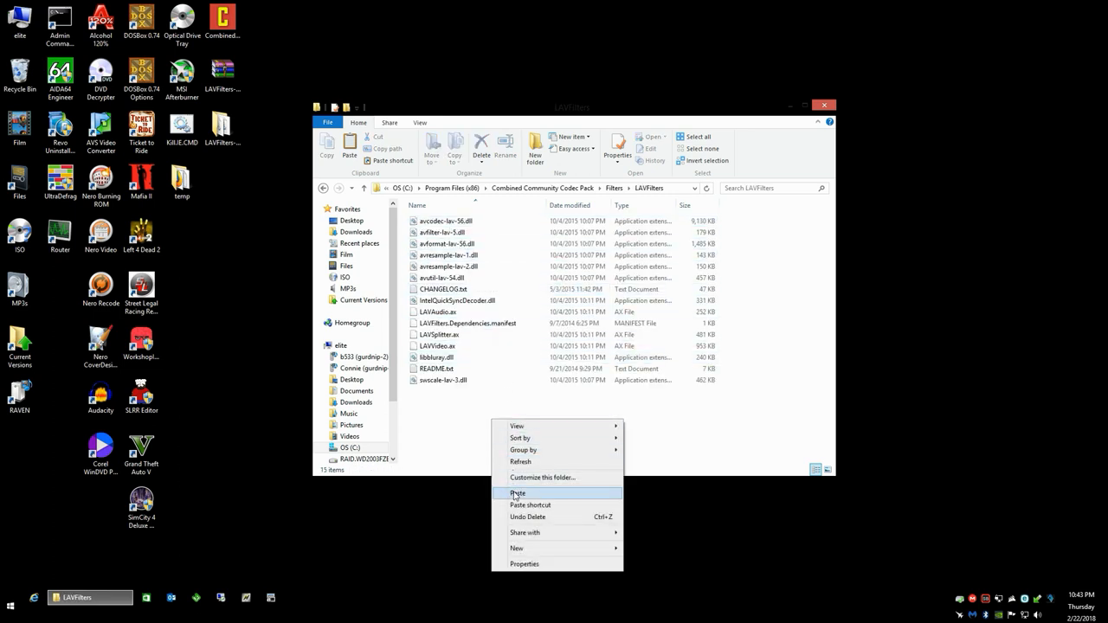
{"action": "left_click", "coordinate": [516, 492]}
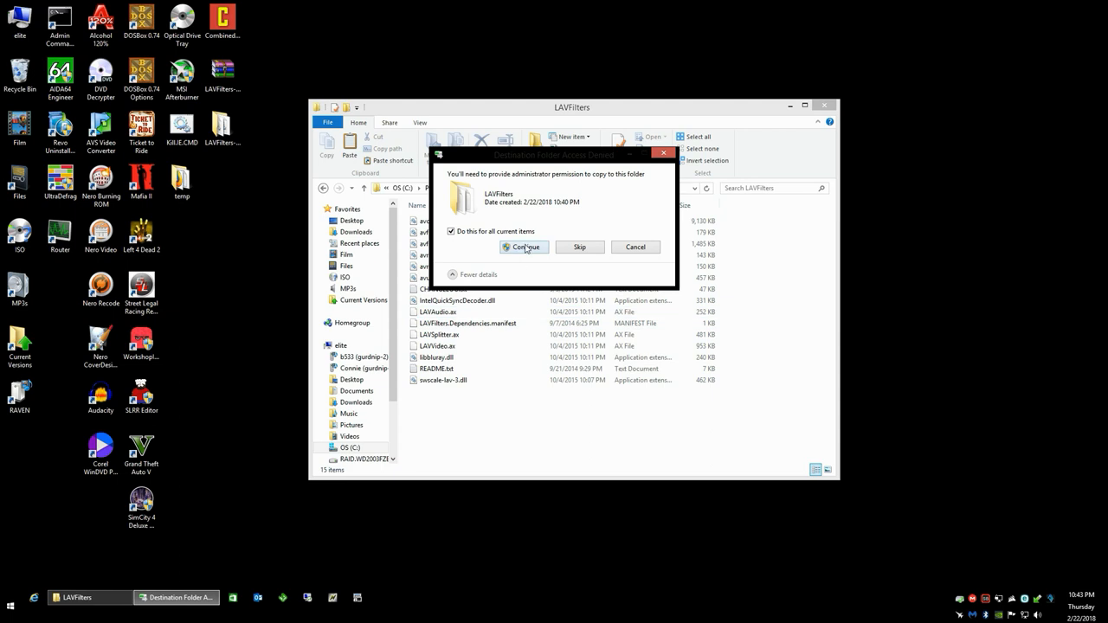
{"action": "left_click", "coordinate": [523, 246]}
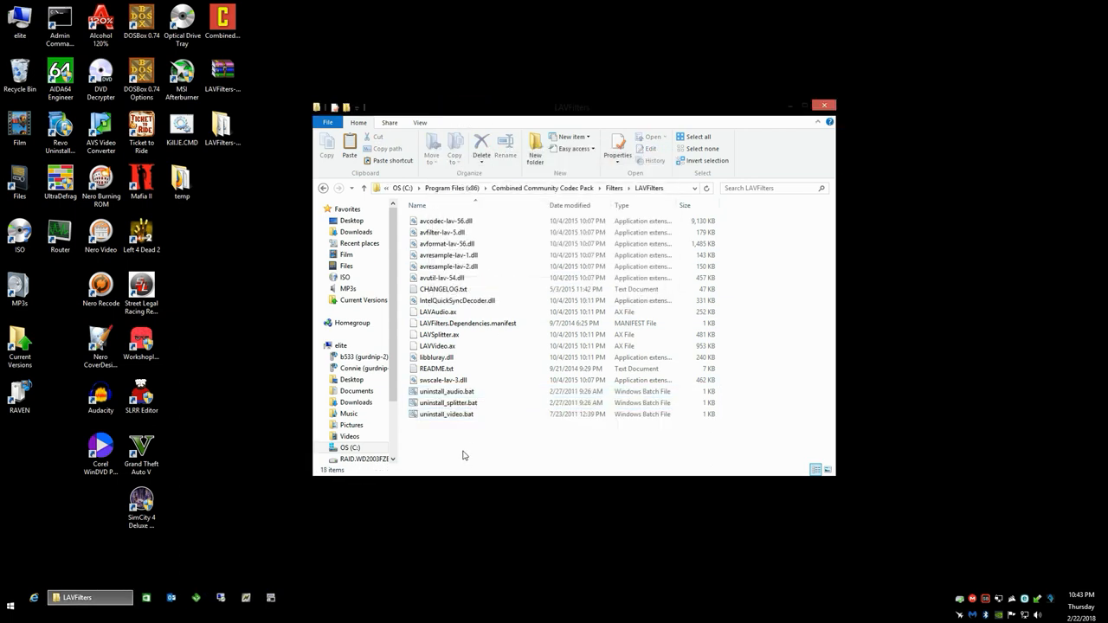
Run uninstall_audio.bat and uninstall_video.bat as administrator, unregistering LAVAudio.ax and LAVVideo.ax.
{"action": "left_click", "coordinate": [447, 391]}
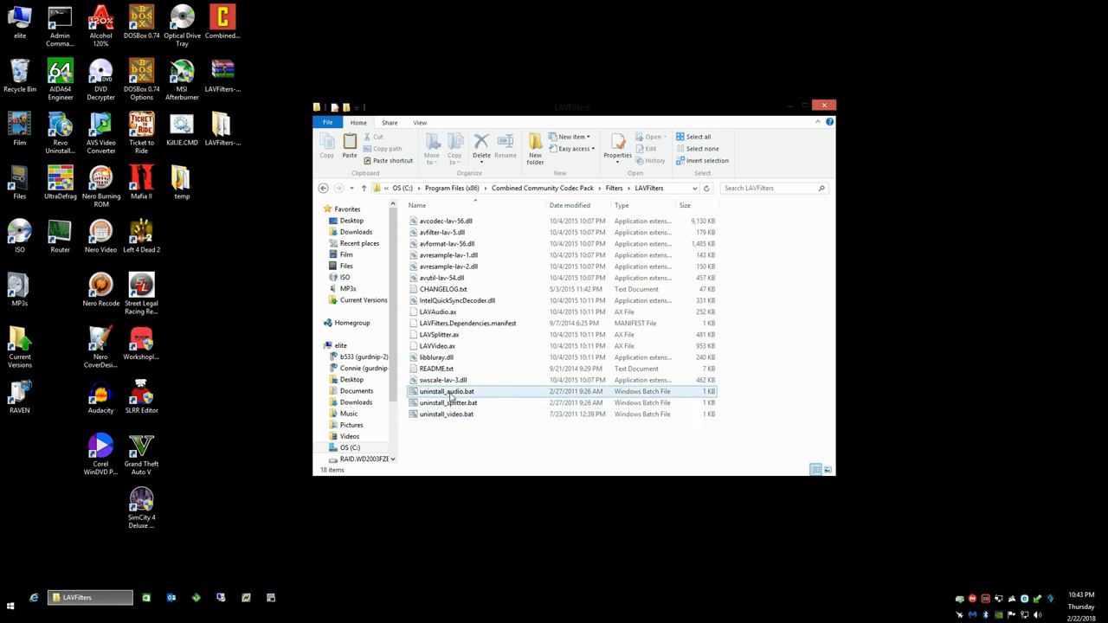
{"action": "mouse_move", "coordinate": [446, 402]}
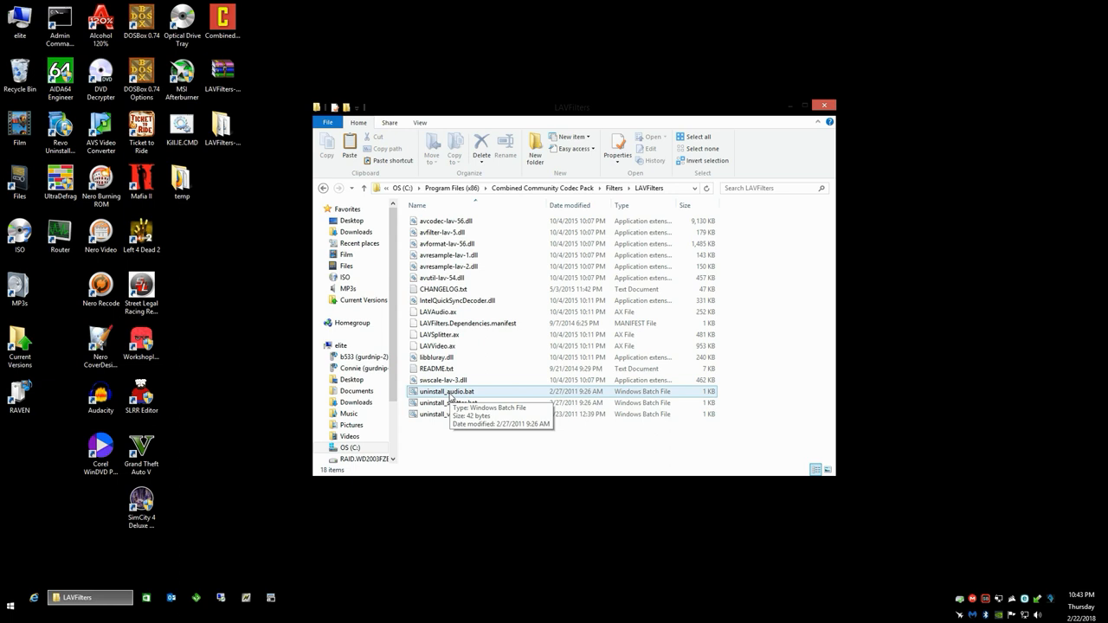
{"action": "mouse_move", "coordinate": [438, 398]}
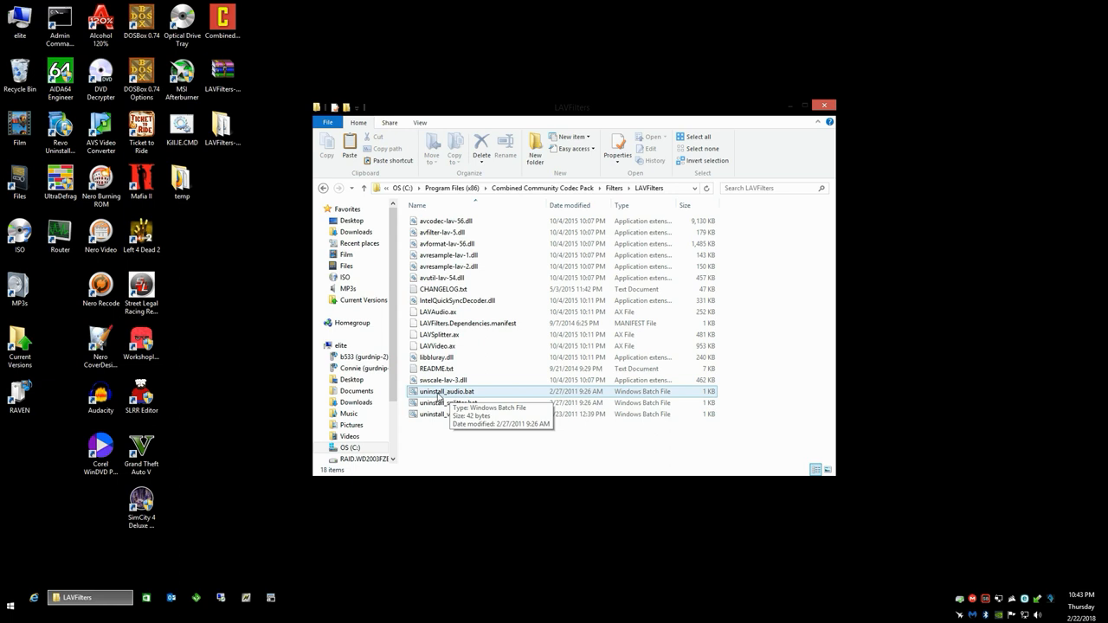
{"action": "right_click", "coordinate": [447, 392]}
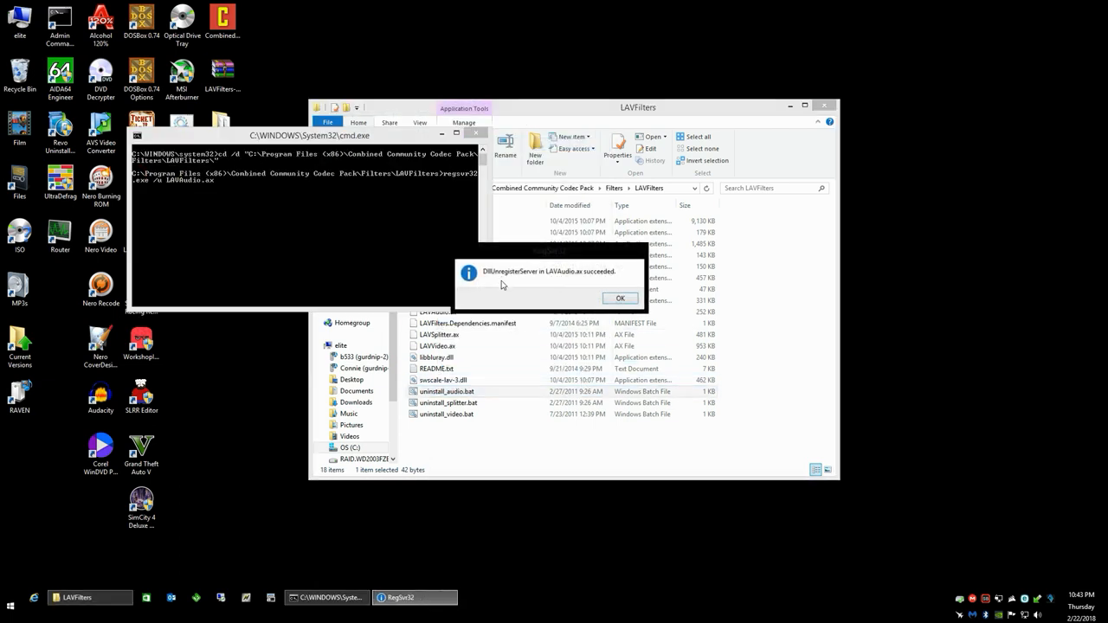
{"action": "mouse_move", "coordinate": [488, 277]}
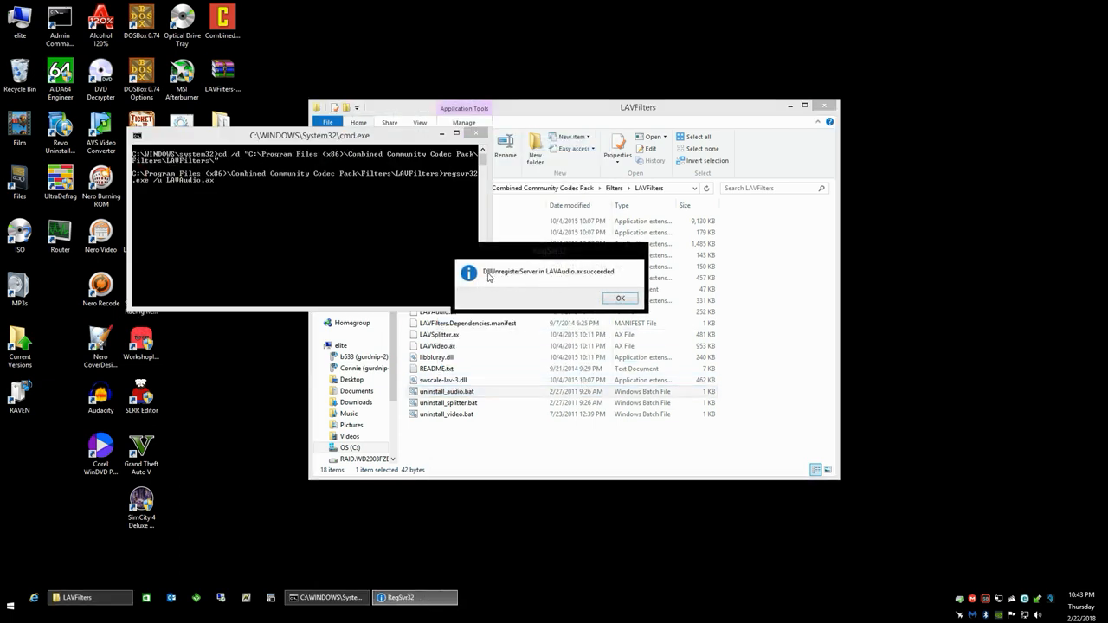
{"action": "mouse_move", "coordinate": [568, 280]}
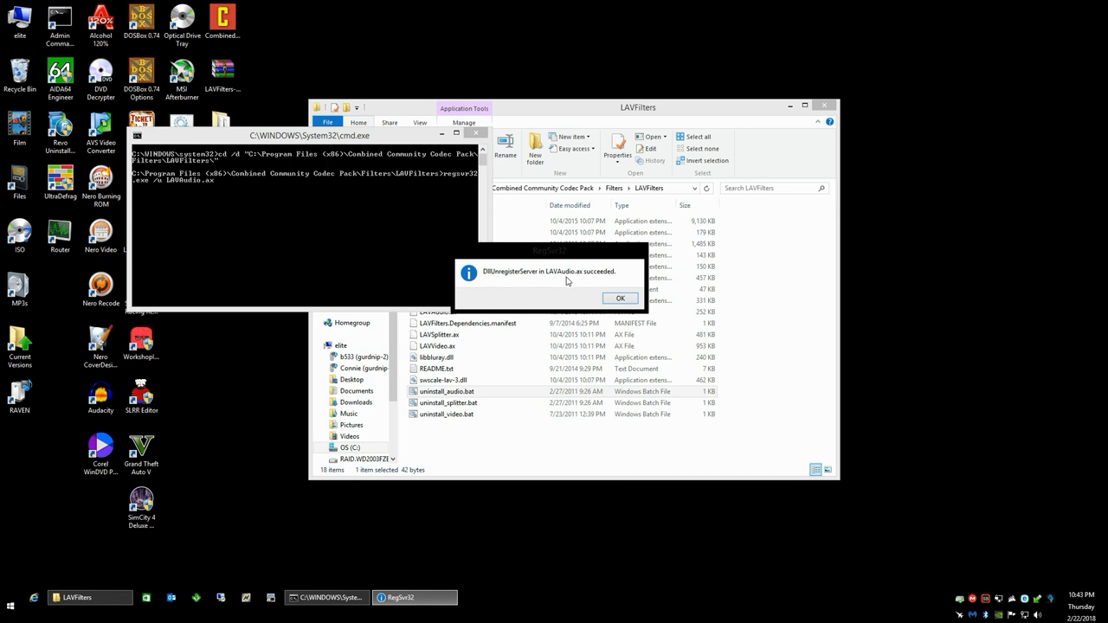
{"action": "mouse_move", "coordinate": [575, 283]}
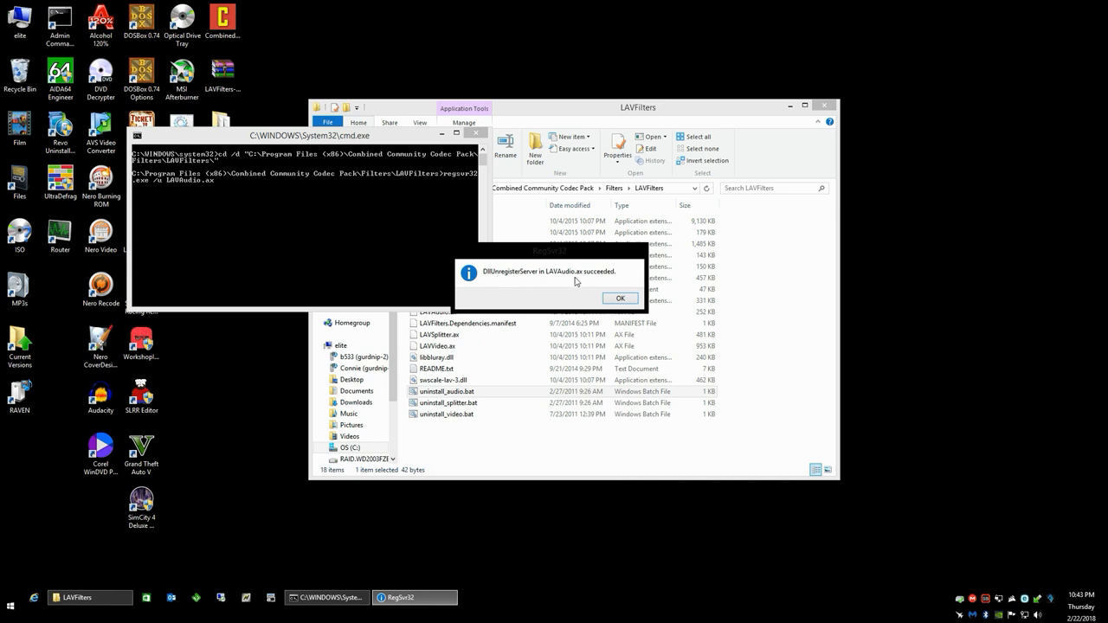
{"action": "mouse_move", "coordinate": [582, 292]}
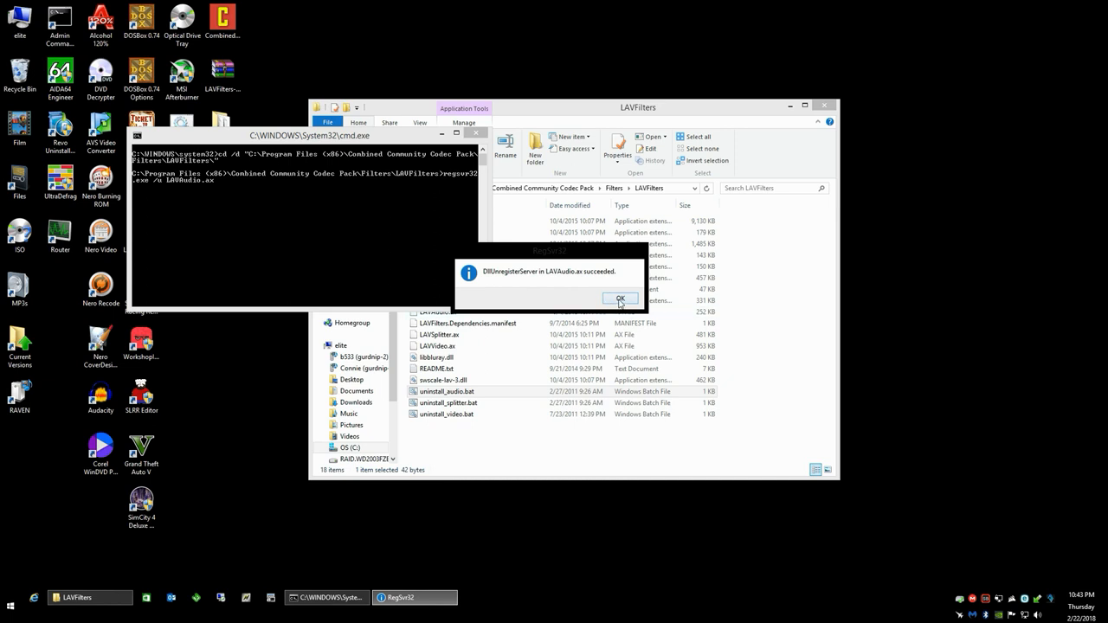
{"action": "left_click", "coordinate": [620, 298]}
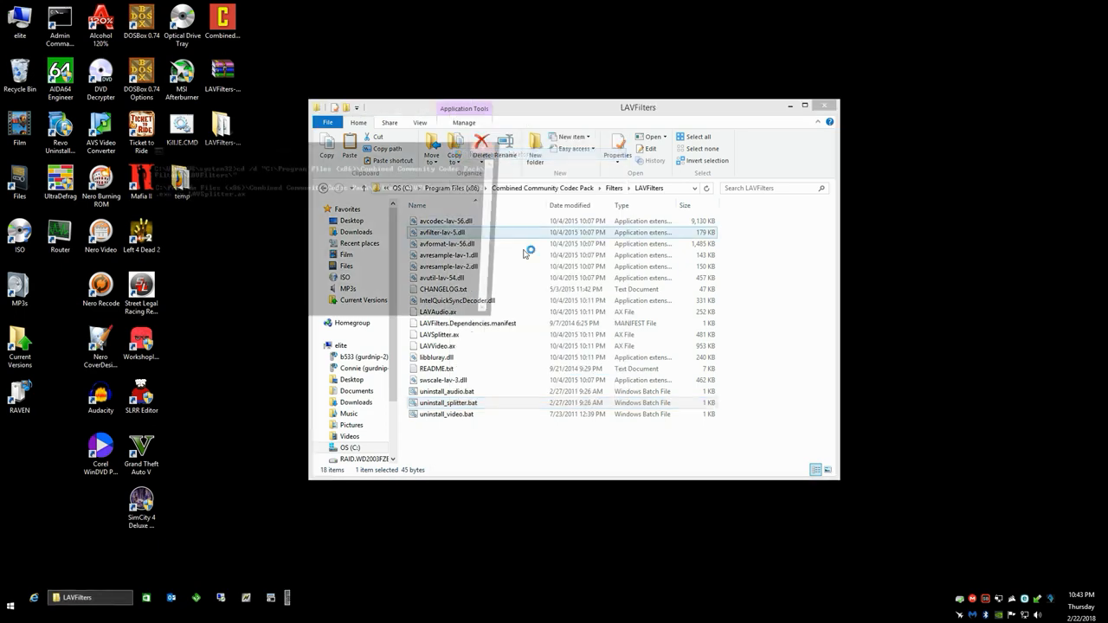
{"action": "right_click", "coordinate": [447, 402]}
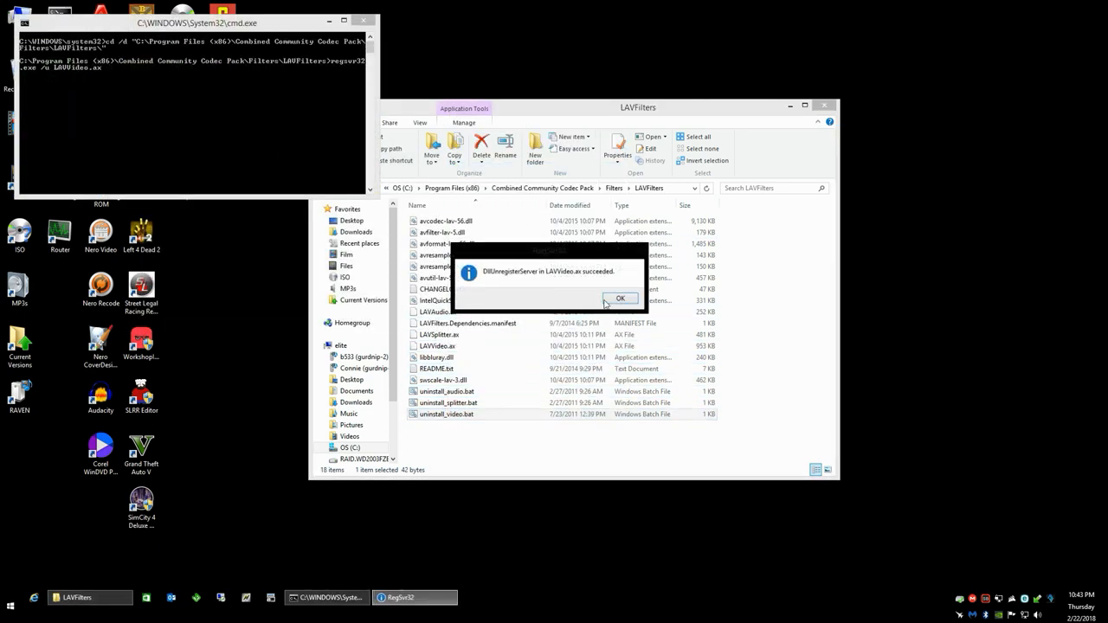
{"action": "left_click", "coordinate": [620, 298]}
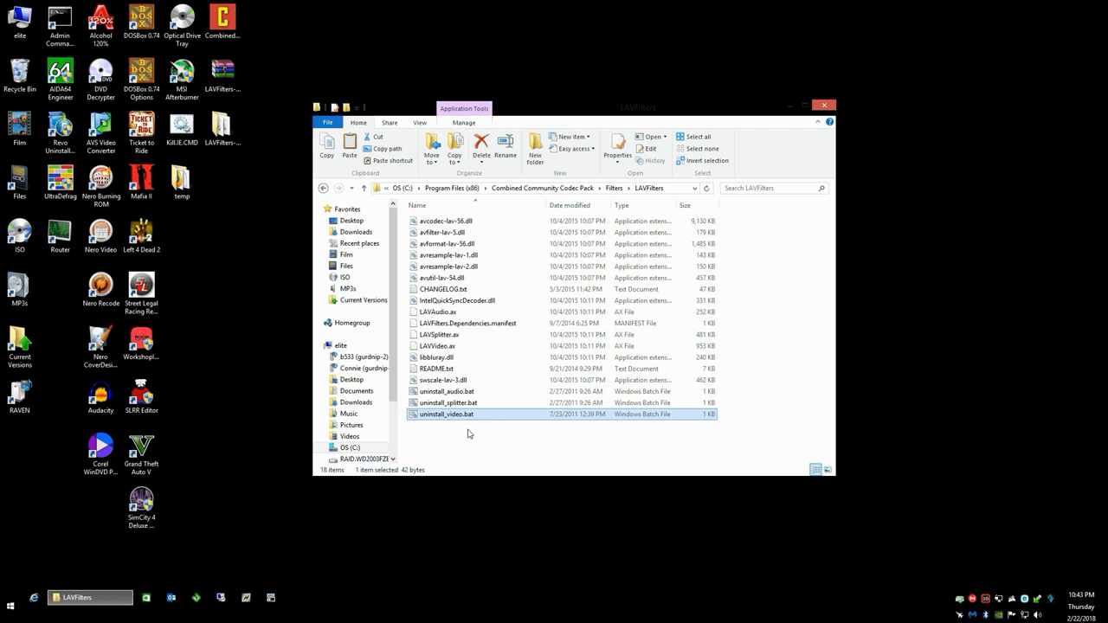
{"action": "mouse_move", "coordinate": [457, 442]}
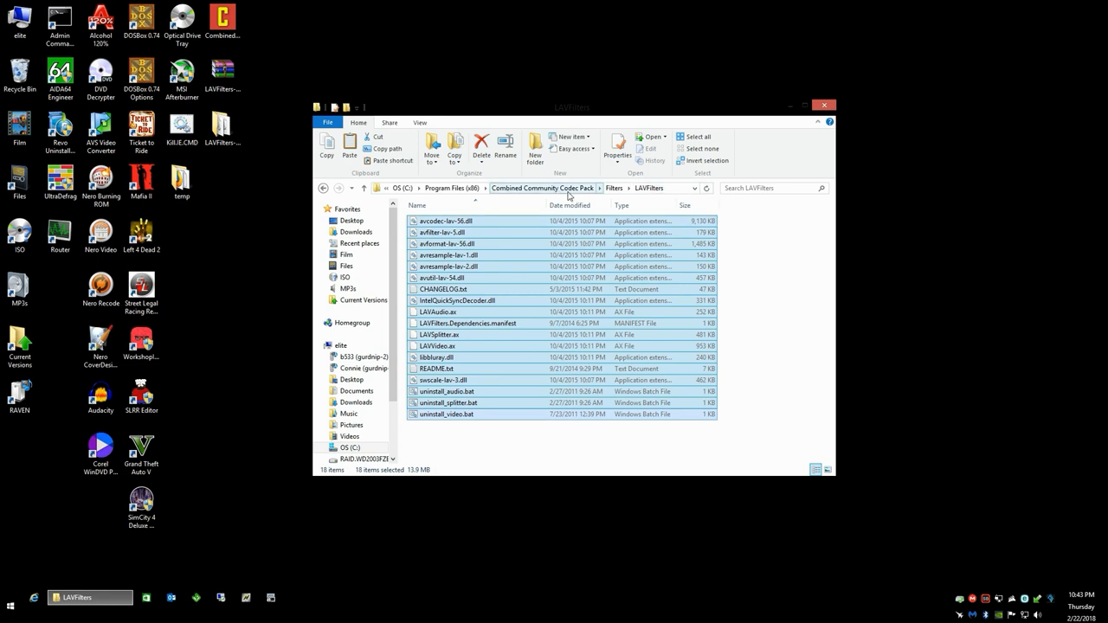
{"action": "mouse_move", "coordinate": [498, 267]}
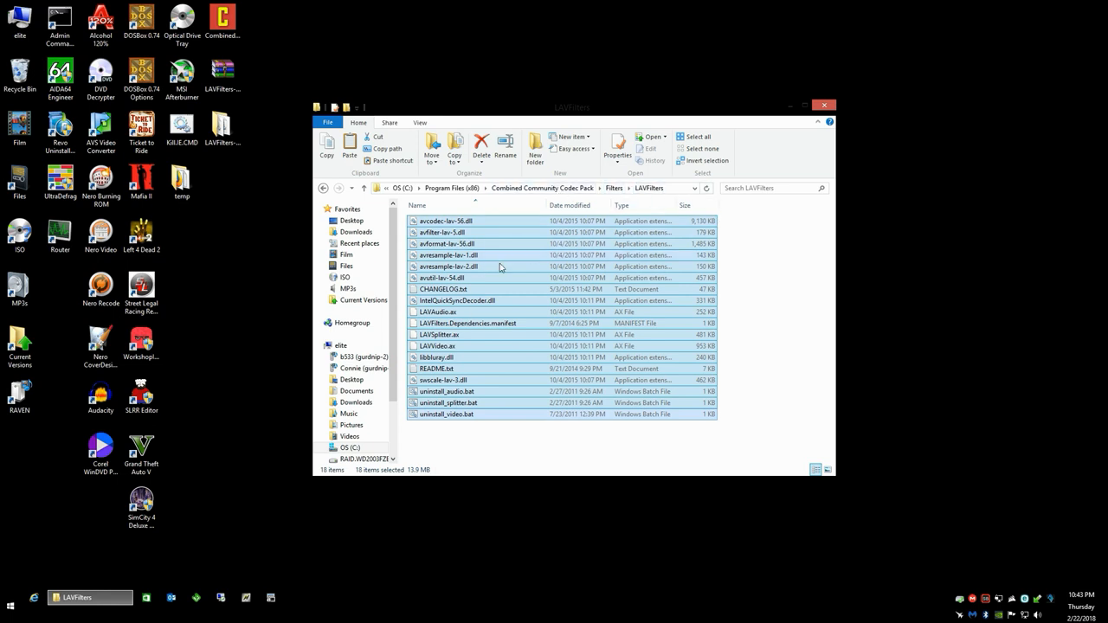
Delete all the old files in CCCP's LAVFilters folder with administrator permission.
{"action": "right_click", "coordinate": [498, 255]}
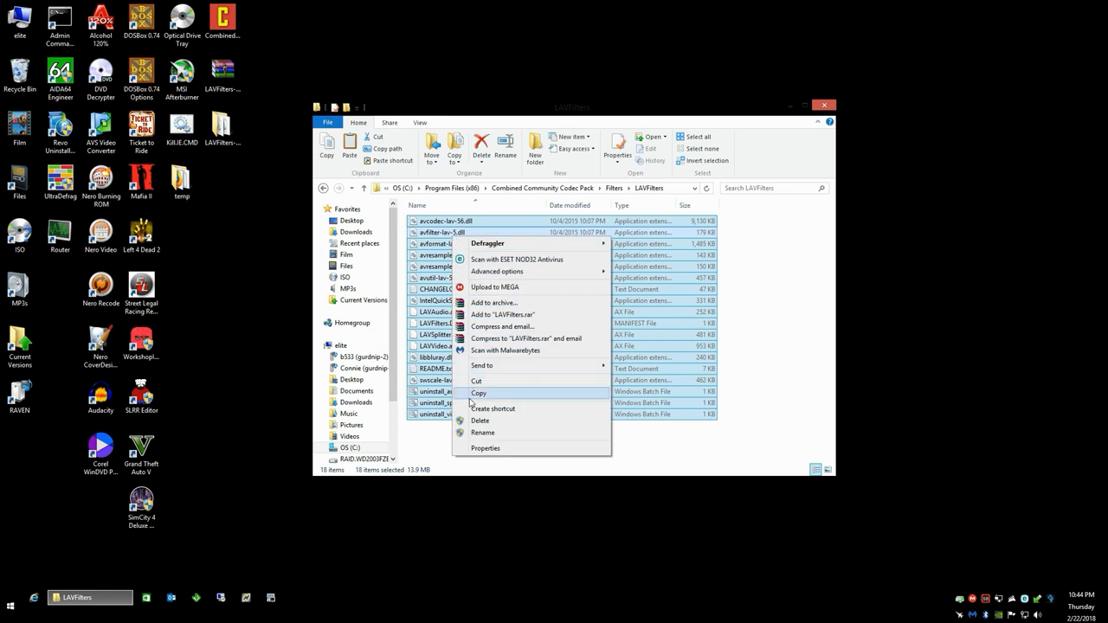
{"action": "left_click", "coordinate": [480, 421]}
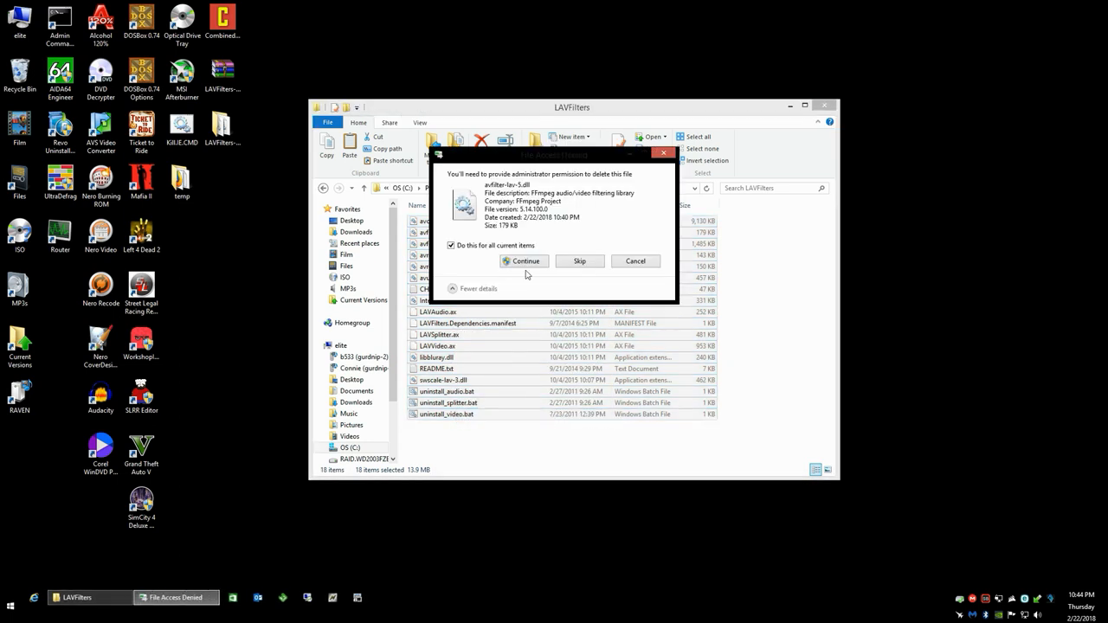
{"action": "left_click", "coordinate": [523, 259]}
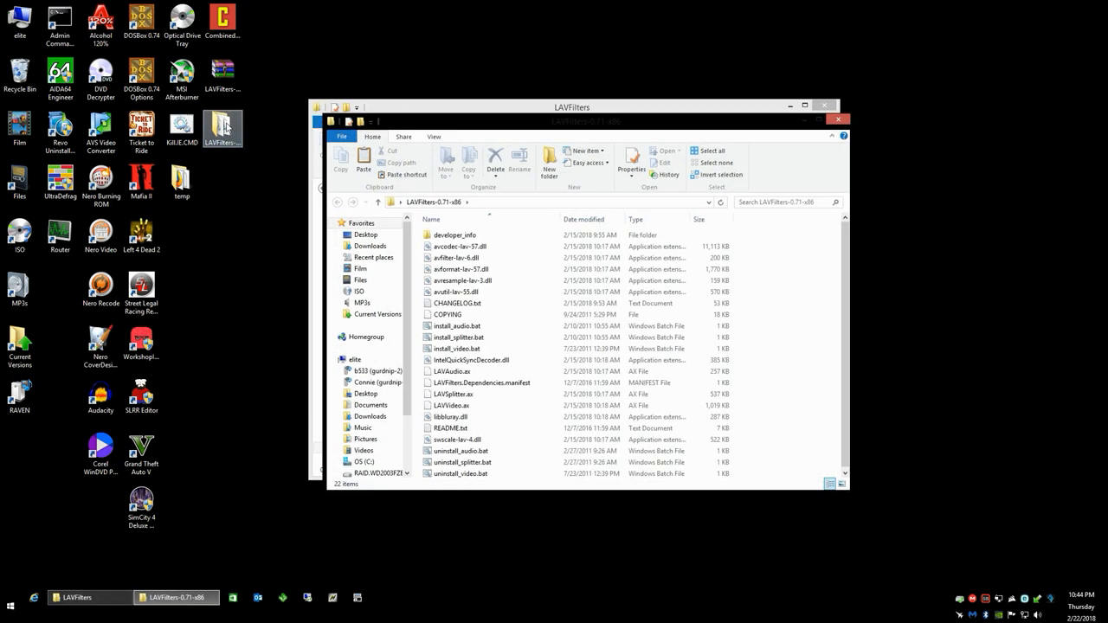
Copy the extracted LAV Filters 0.71 files, excluding developer_info, into CCCP's LAVFilters folder with administrator permission.
{"action": "left_click", "coordinate": [460, 246]}
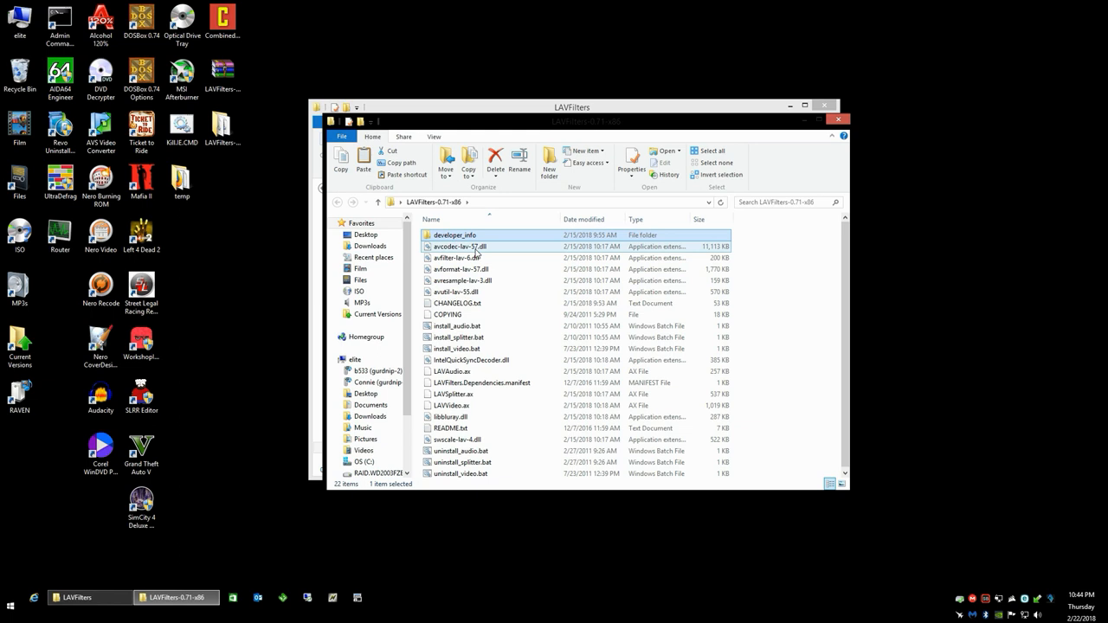
{"action": "left_click", "coordinate": [460, 246]}
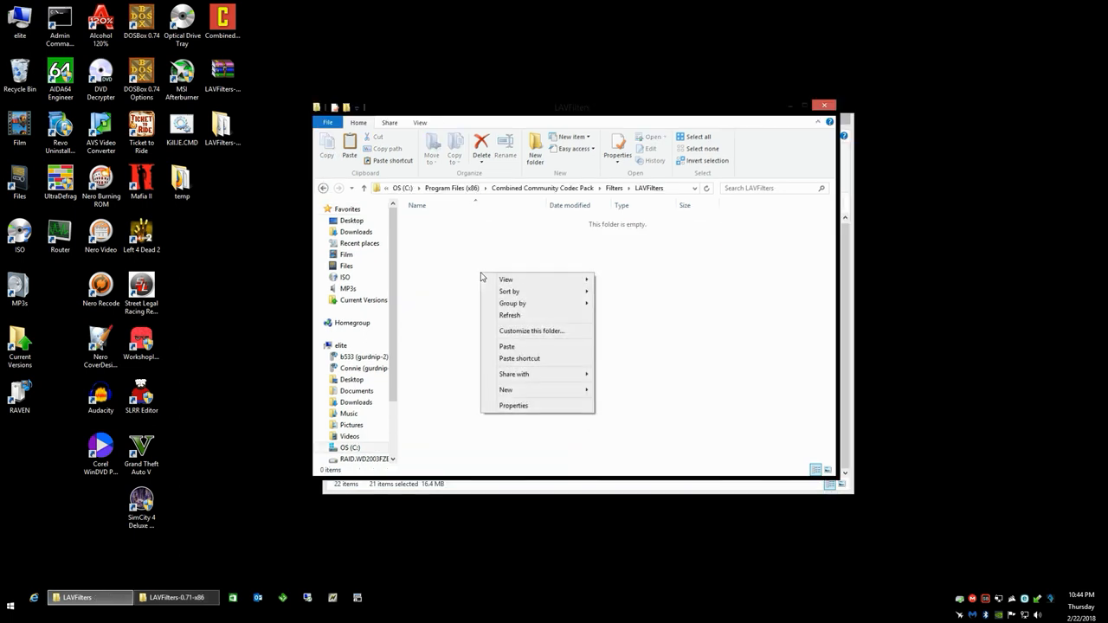
{"action": "left_click", "coordinate": [505, 346]}
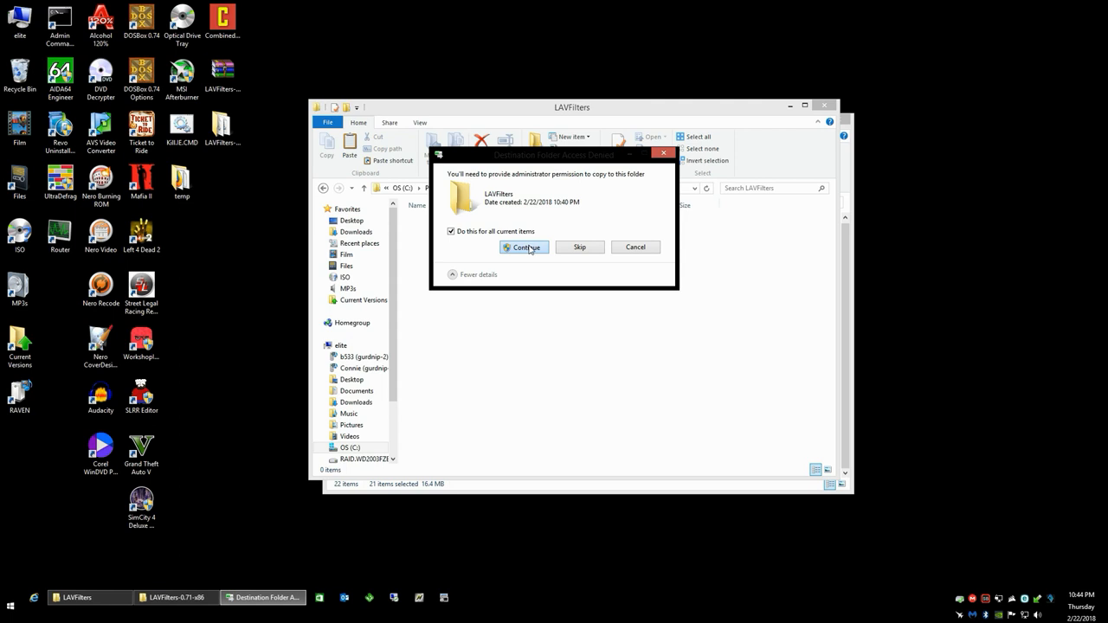
{"action": "left_click", "coordinate": [522, 246]}
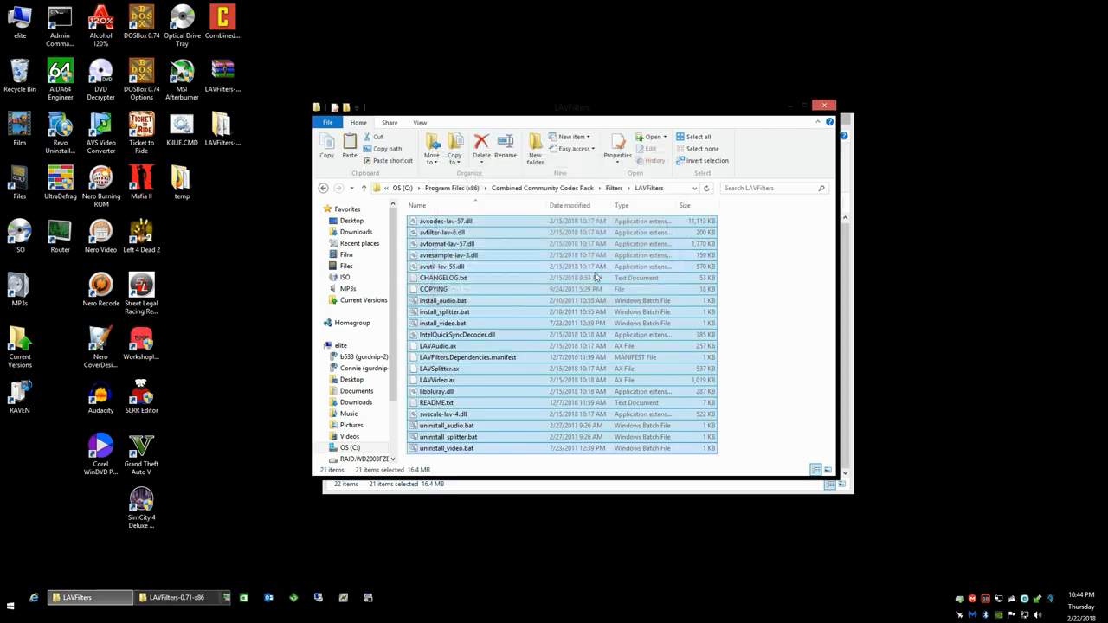
{"action": "mouse_move", "coordinate": [444, 324]}
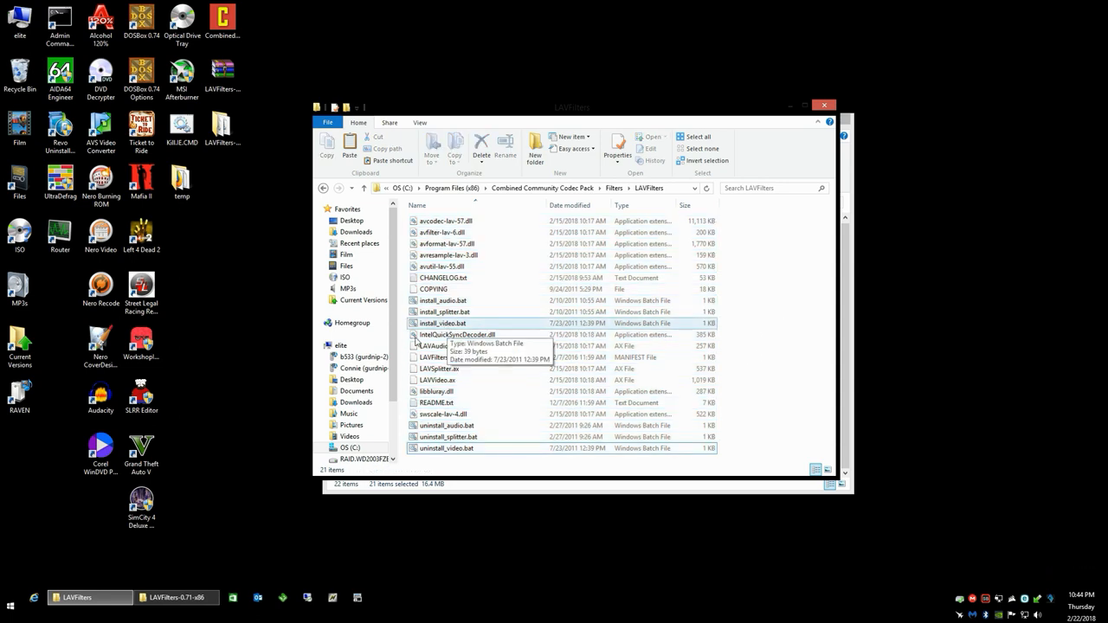
{"action": "mouse_move", "coordinate": [444, 302]}
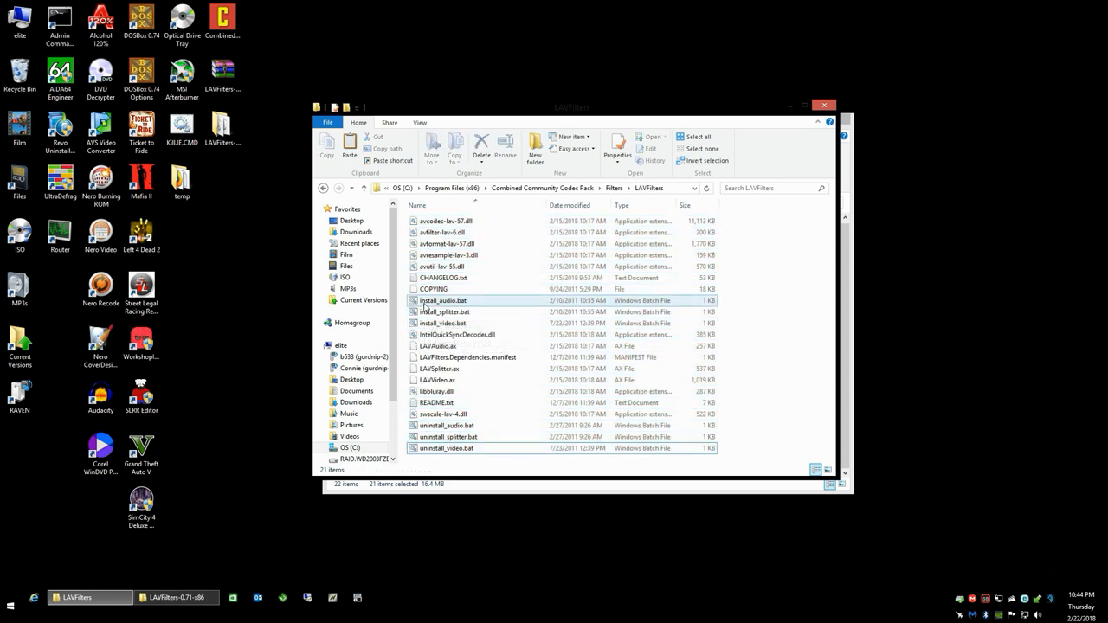
{"action": "mouse_move", "coordinate": [443, 301]}
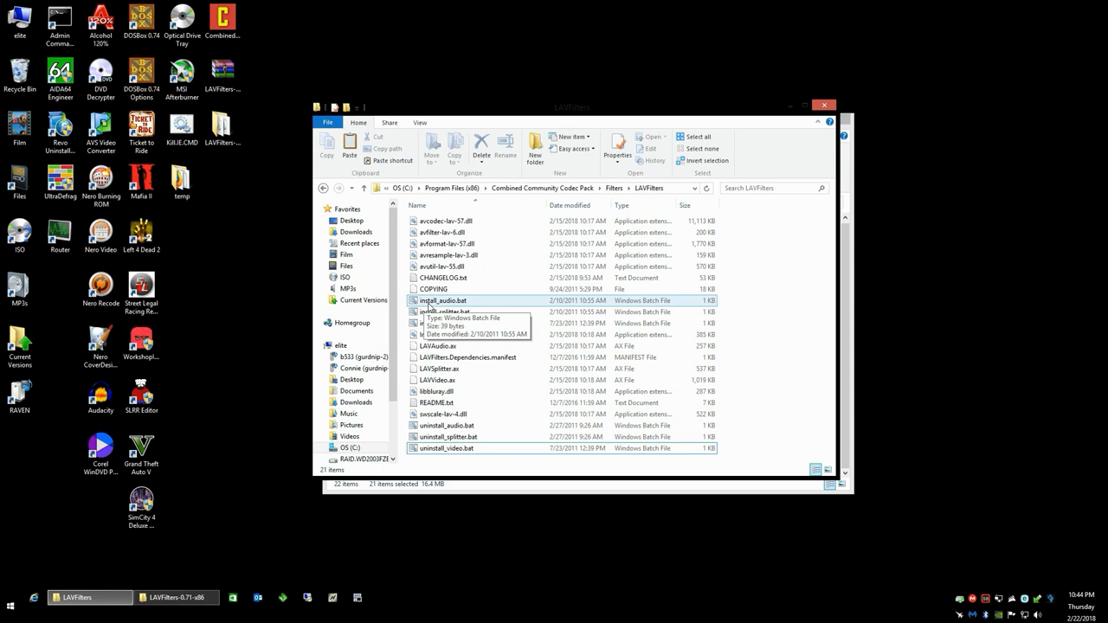
Run install_audio.bat, install_splitter.bat and install_video.bat as administrator to register the new LAV filters.
{"action": "right_click", "coordinate": [444, 301]}
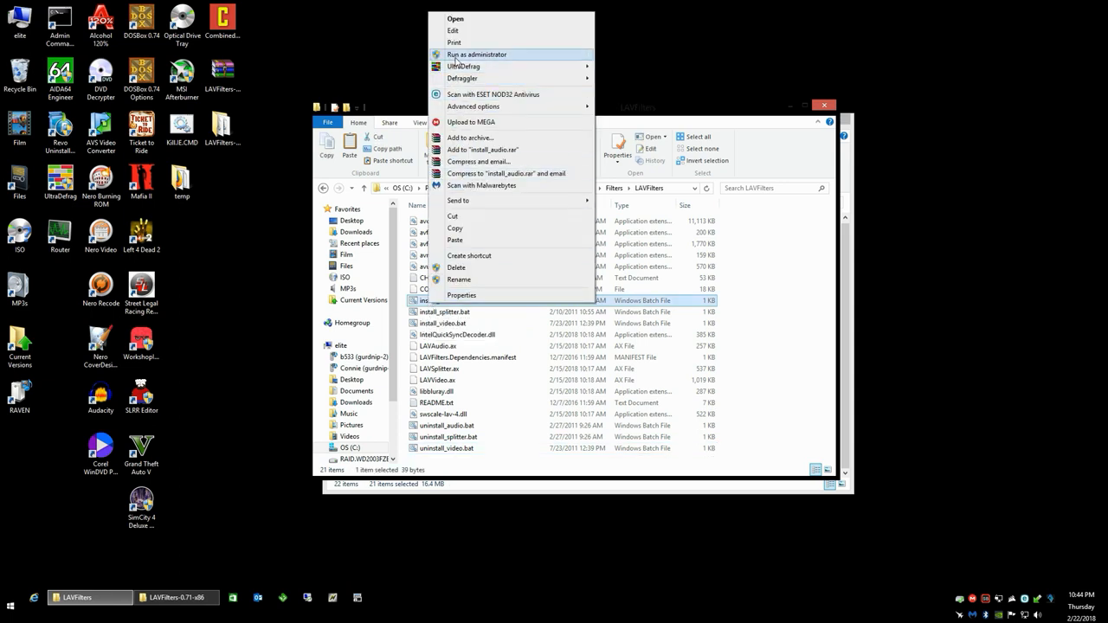
{"action": "left_click", "coordinate": [476, 53]}
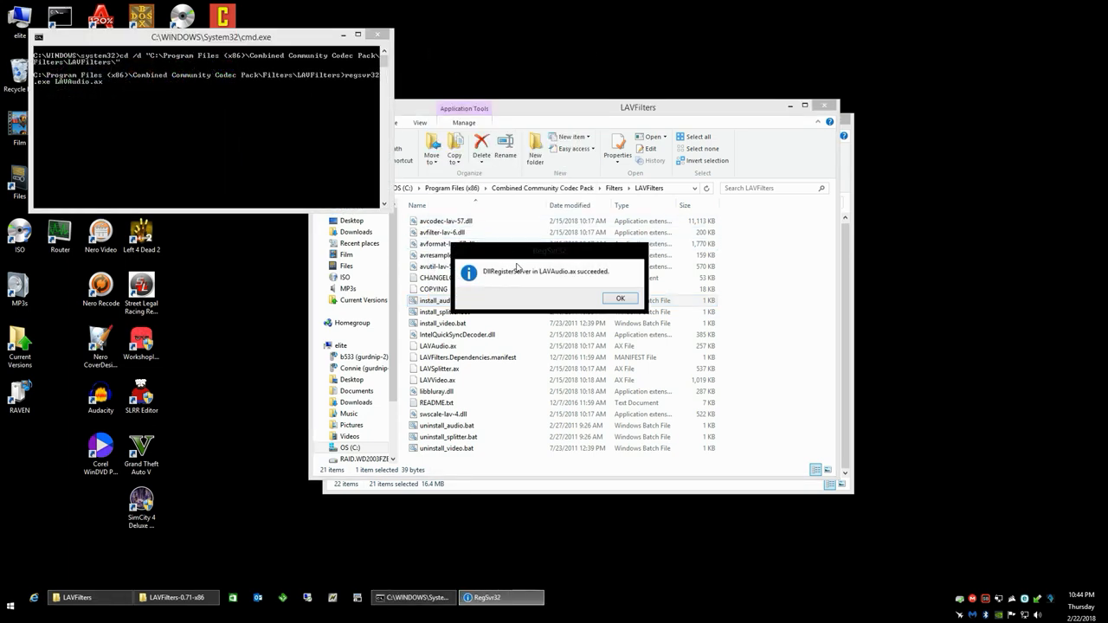
{"action": "left_click", "coordinate": [619, 298]}
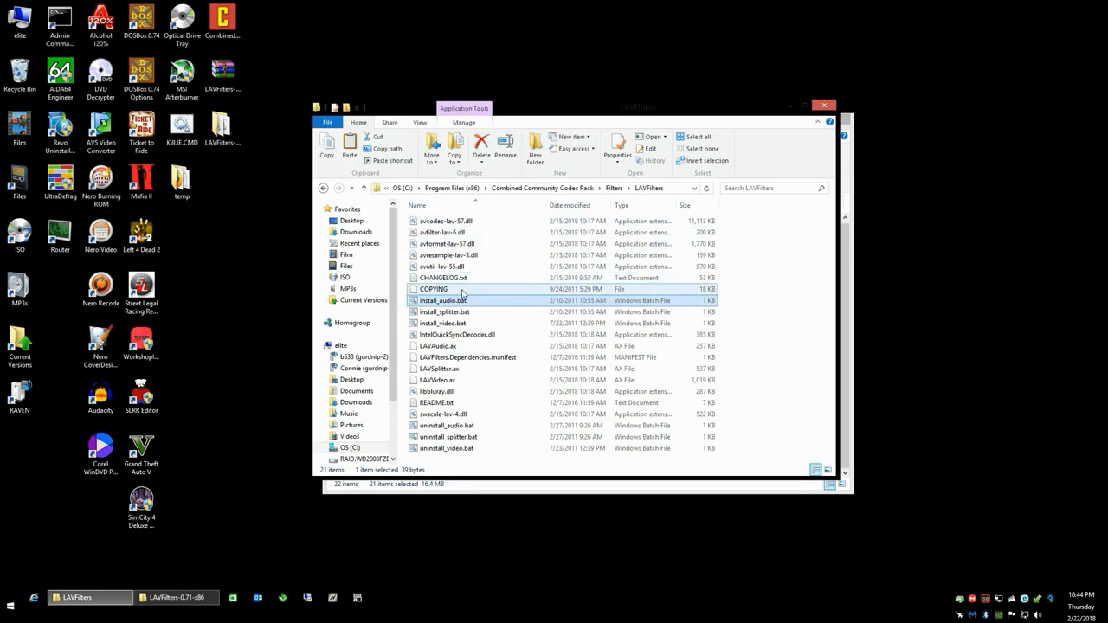
{"action": "right_click", "coordinate": [443, 312]}
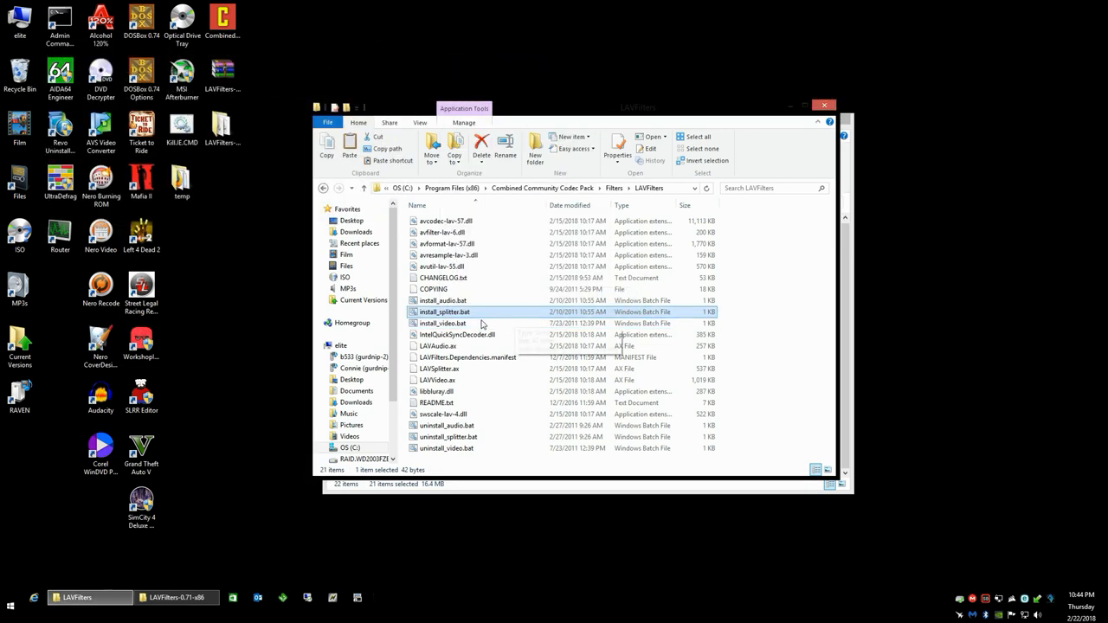
{"action": "right_click", "coordinate": [443, 323]}
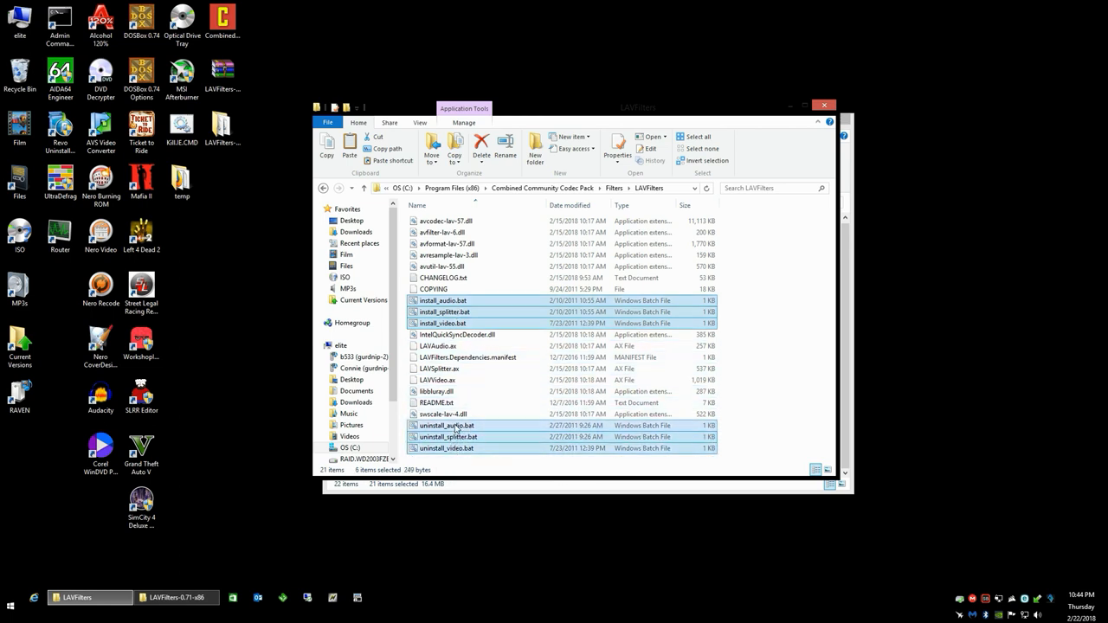
Delete the six install and uninstall .bat scripts from CCCP's LAVFilters folder and close that window.
{"action": "right_click", "coordinate": [447, 426]}
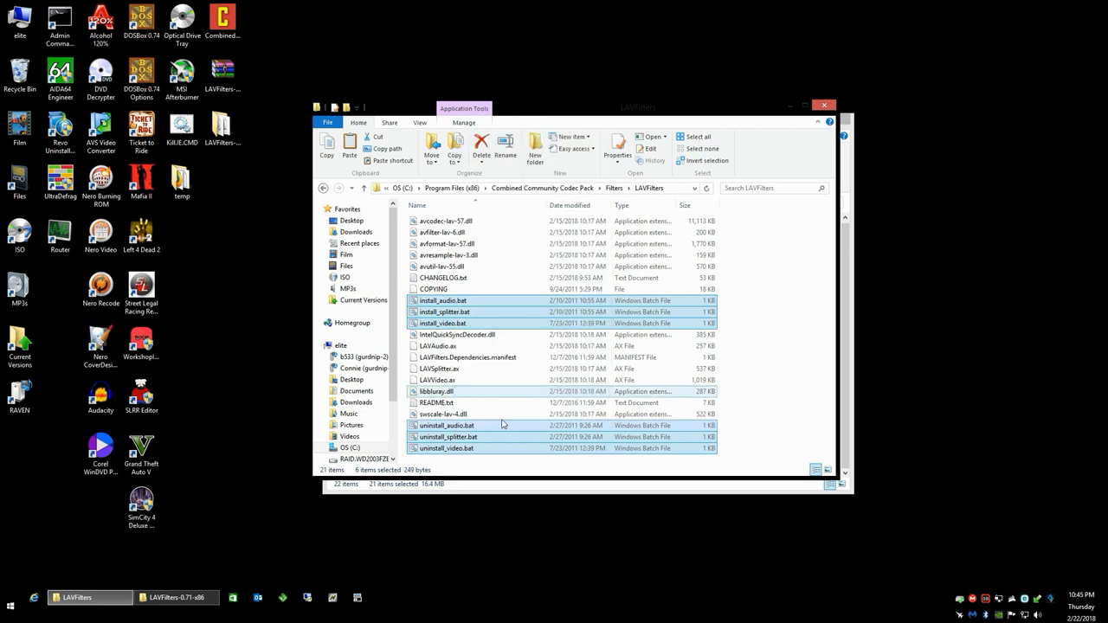
{"action": "left_click", "coordinate": [482, 142]}
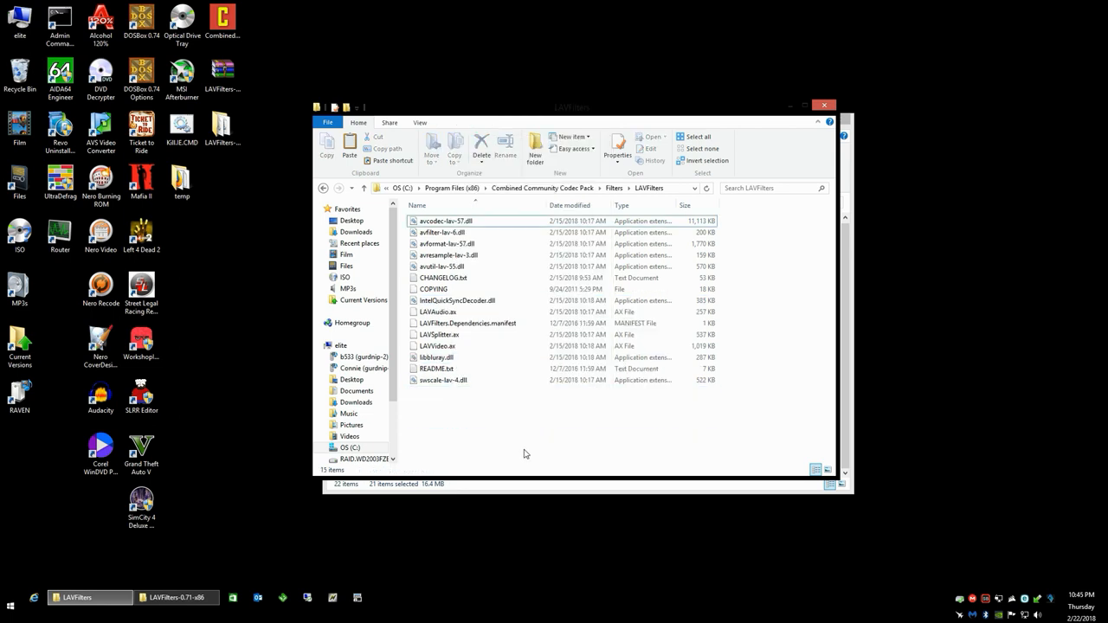
{"action": "left_click", "coordinate": [437, 369]}
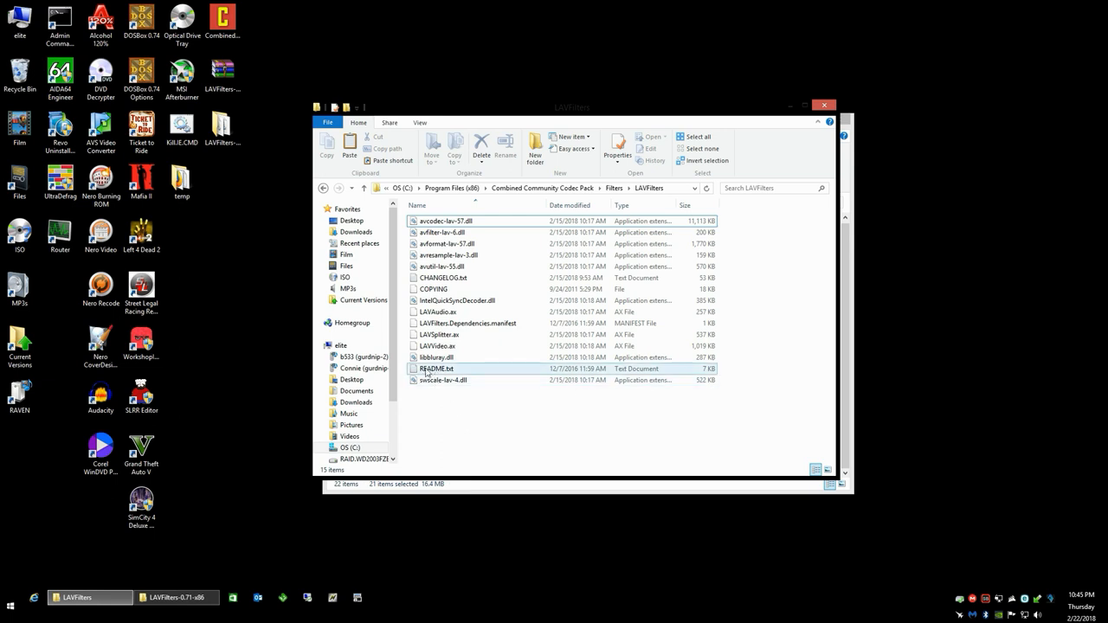
{"action": "left_click", "coordinate": [436, 409]}
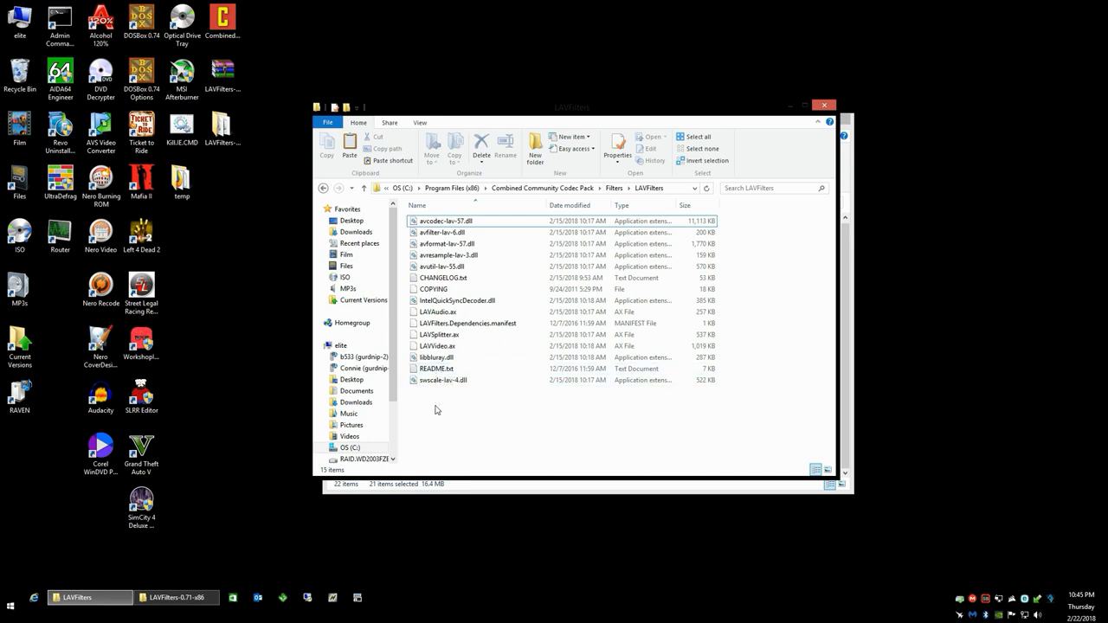
{"action": "mouse_move", "coordinate": [457, 454]}
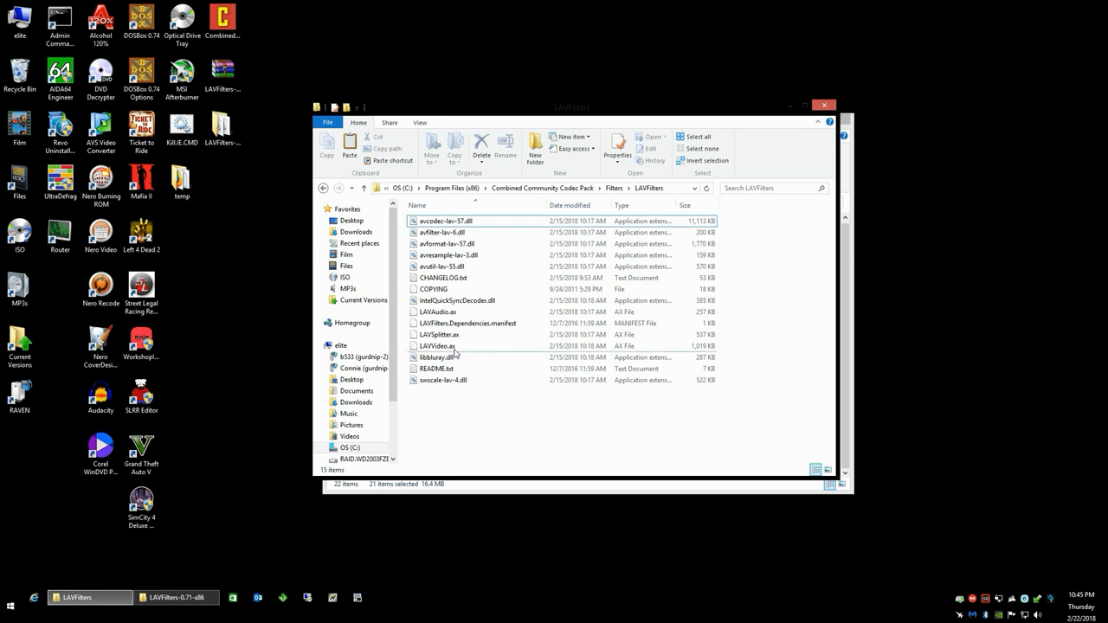
{"action": "left_click", "coordinate": [443, 277]}
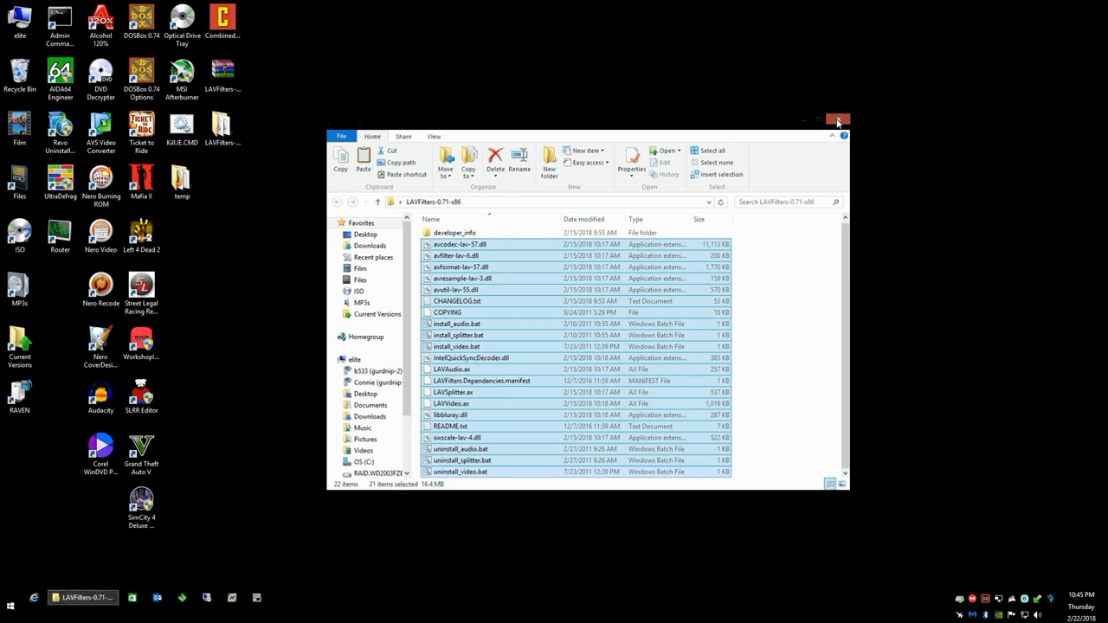
Close the extracted LAV Filters folder and check the LAV Video Decoder settings in CCCP Settings.
{"action": "left_click", "coordinate": [838, 121]}
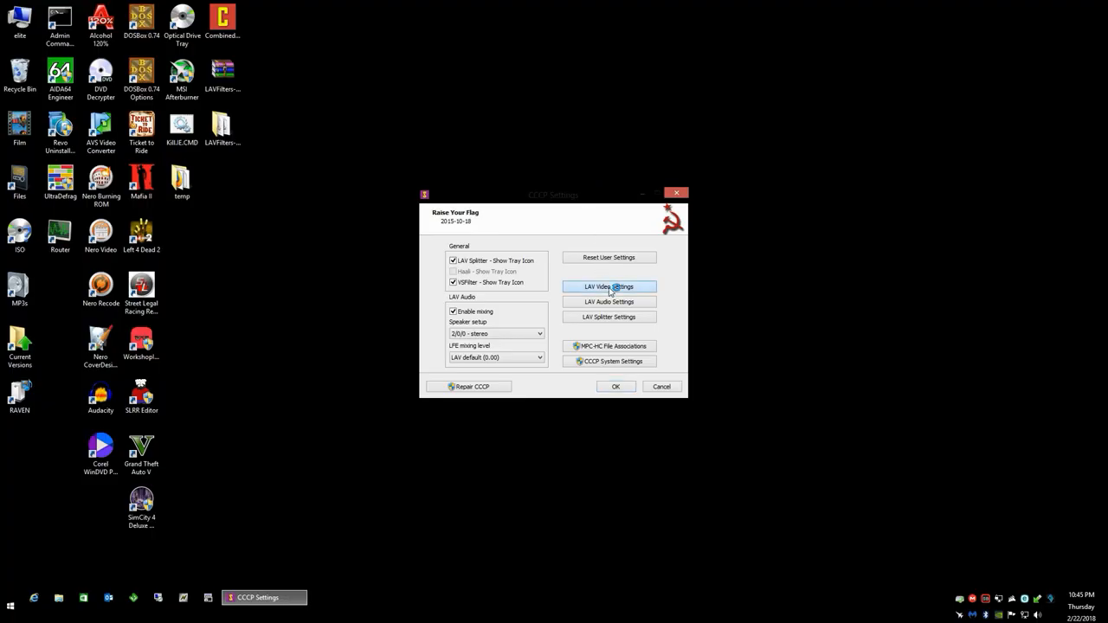
{"action": "left_click", "coordinate": [609, 287]}
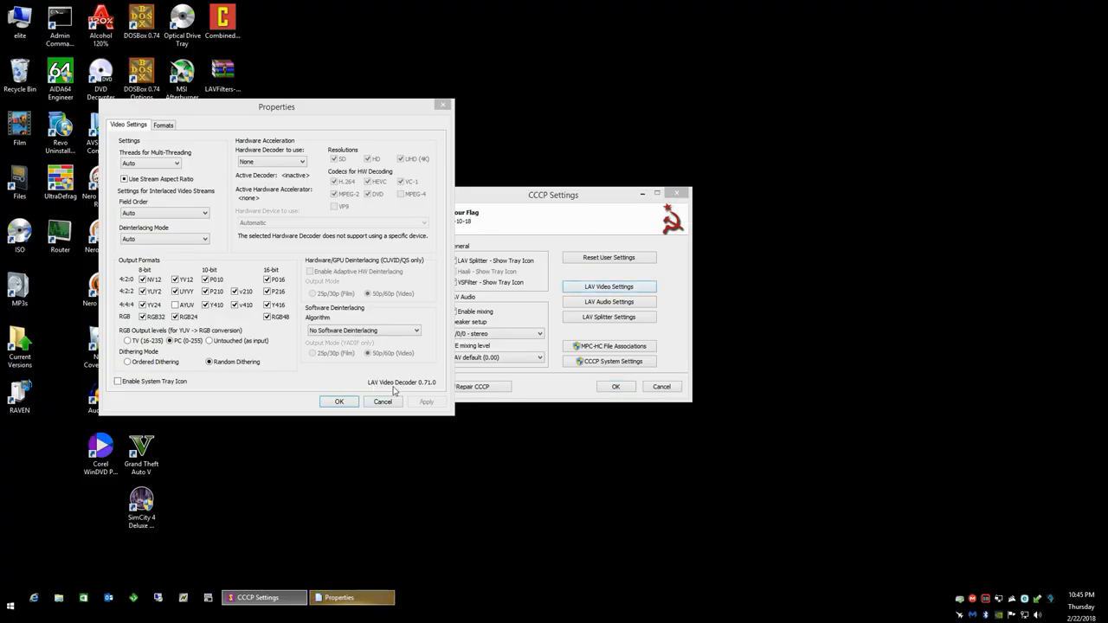
{"action": "mouse_move", "coordinate": [421, 392]}
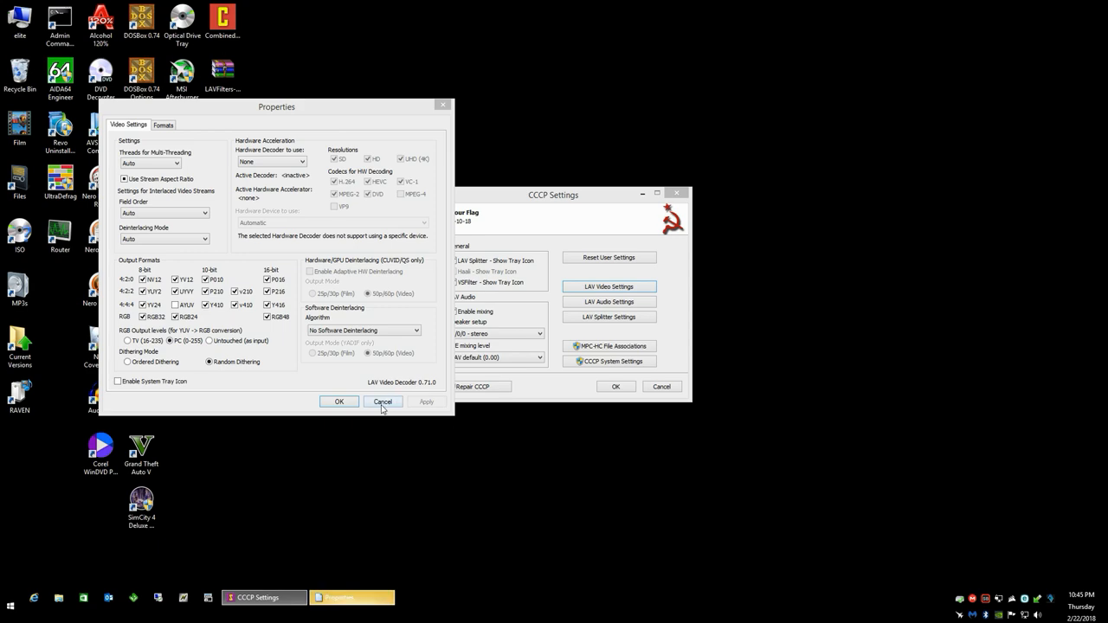
{"action": "left_click", "coordinate": [610, 301]}
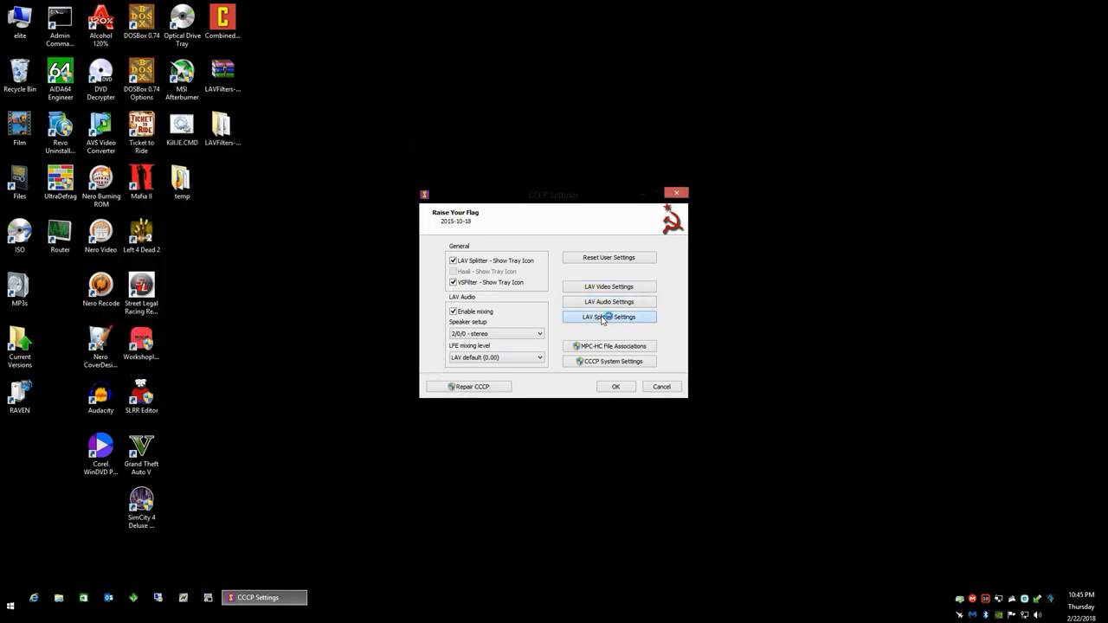
Check the LAV Splitter, then confirm LAV Video Decoder reports version 0.71.0 and close it.
{"action": "left_click", "coordinate": [610, 315]}
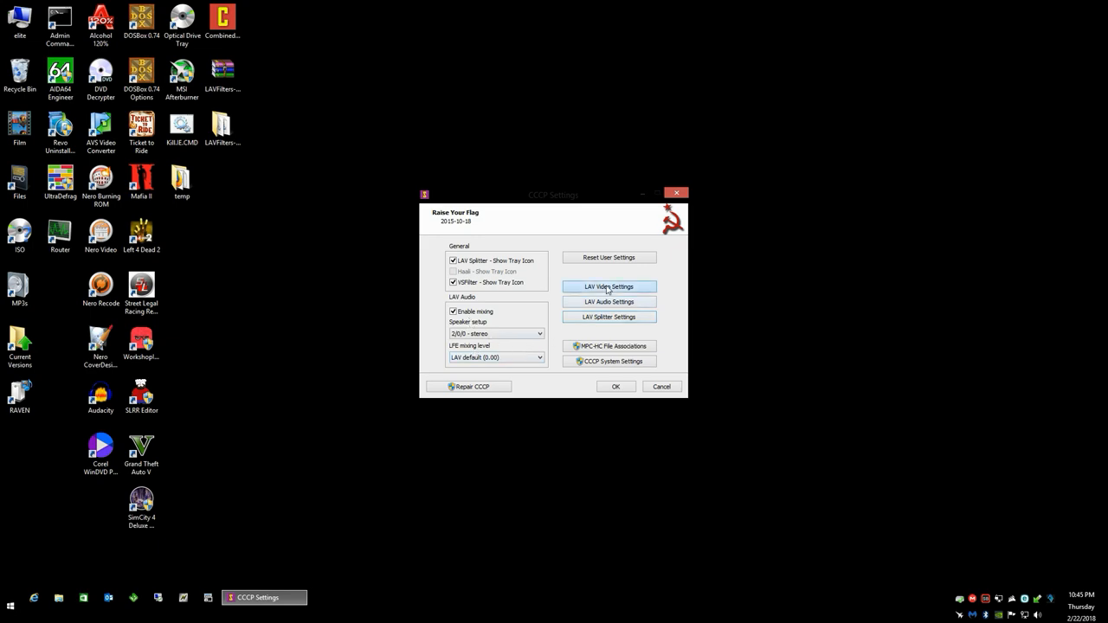
{"action": "left_click", "coordinate": [610, 287]}
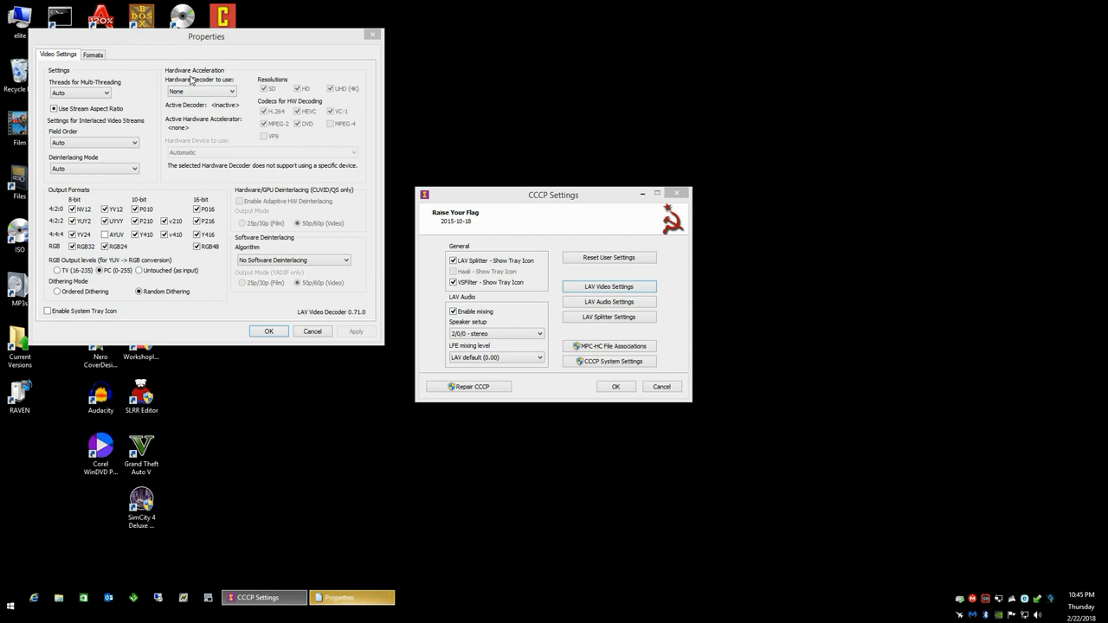
{"action": "mouse_move", "coordinate": [246, 225]}
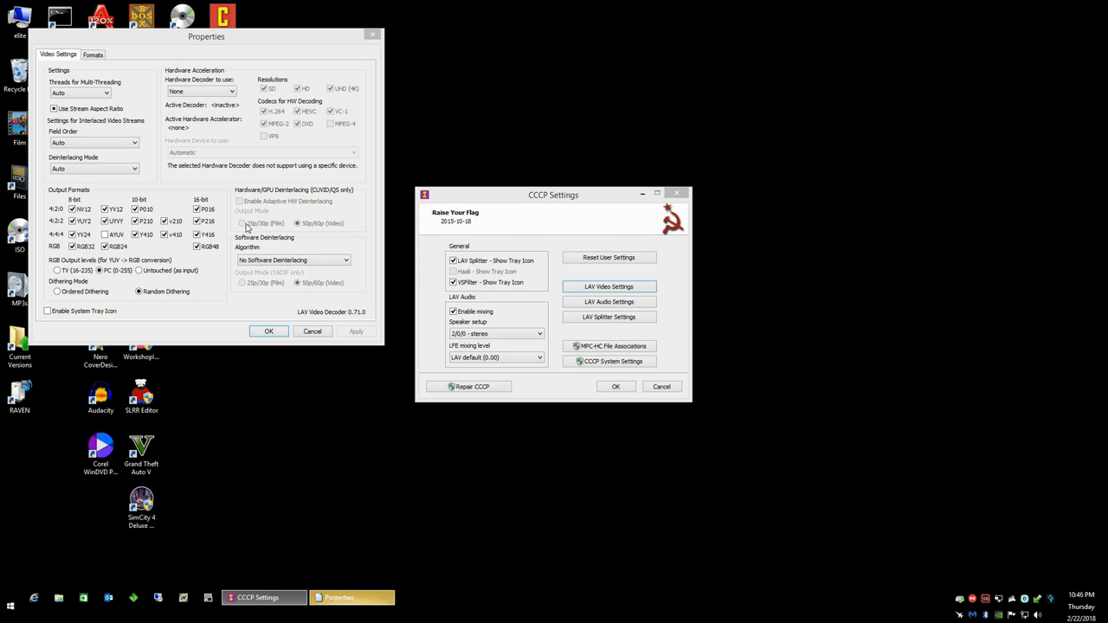
{"action": "mouse_move", "coordinate": [256, 258]}
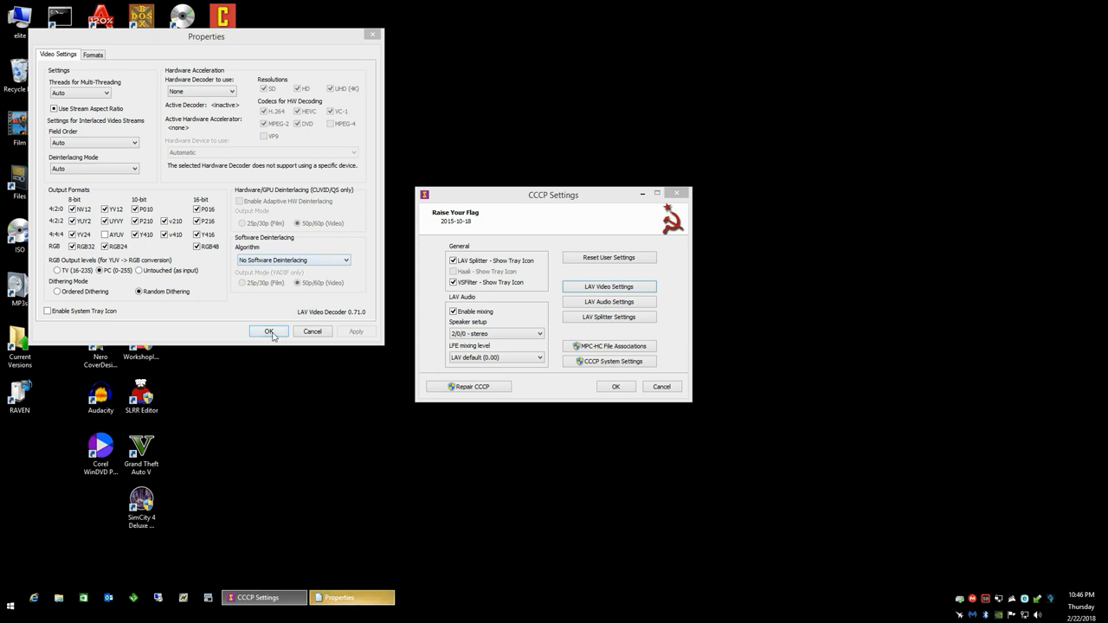
{"action": "left_click", "coordinate": [270, 332]}
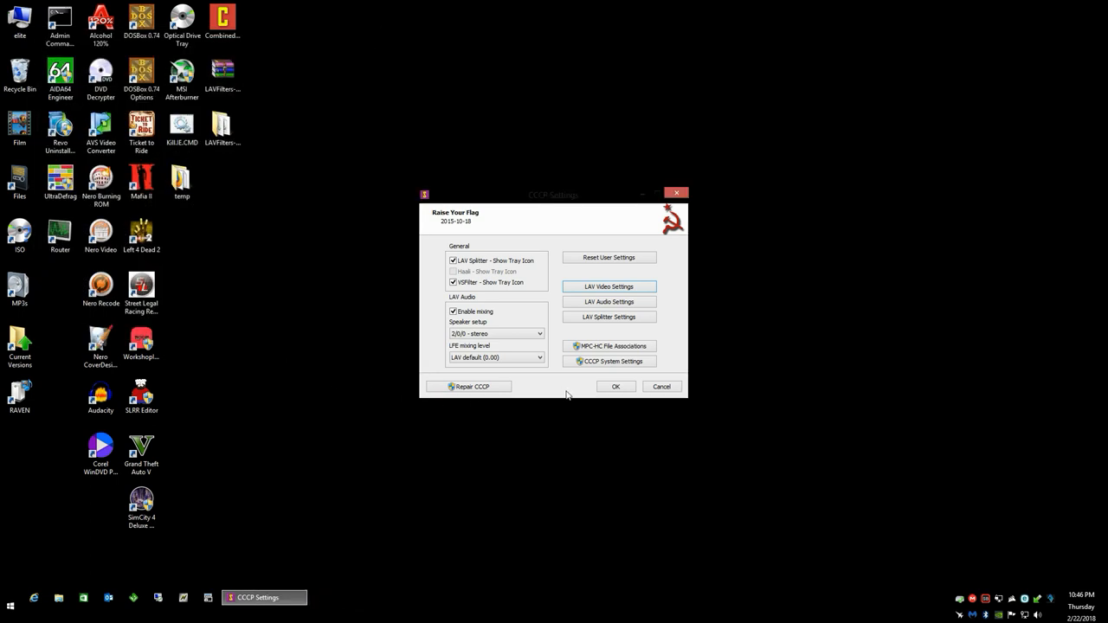